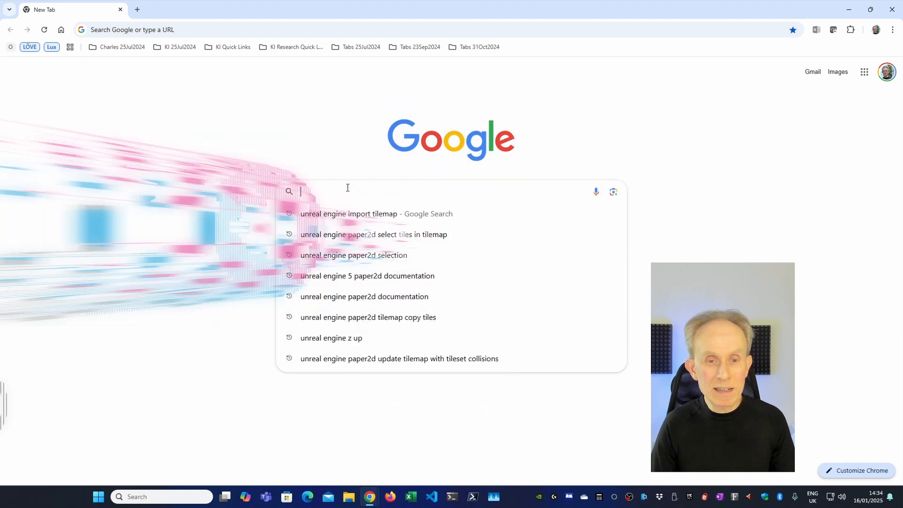
# - Search Google for love2d, open love2d.org and download the Windows 64-bit LÖVE 11.5 installer
pyautogui.write('love2d')
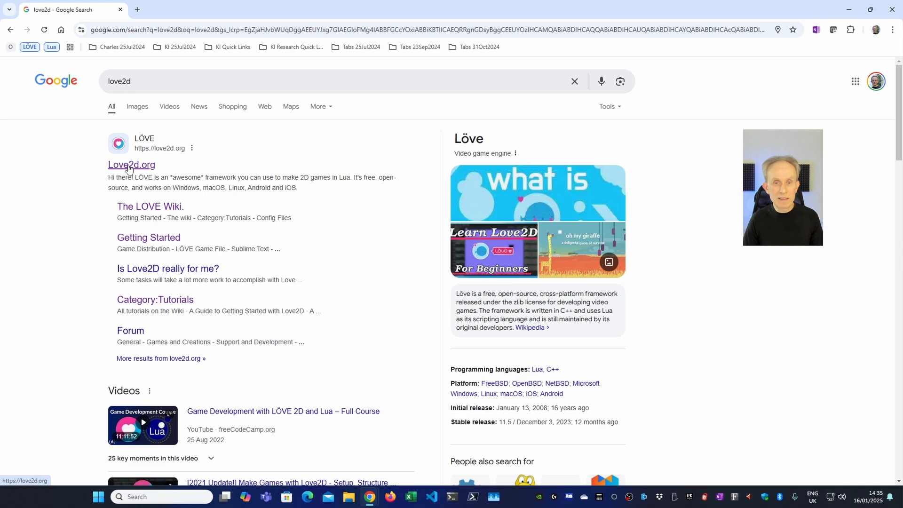
pyautogui.click(132, 165)
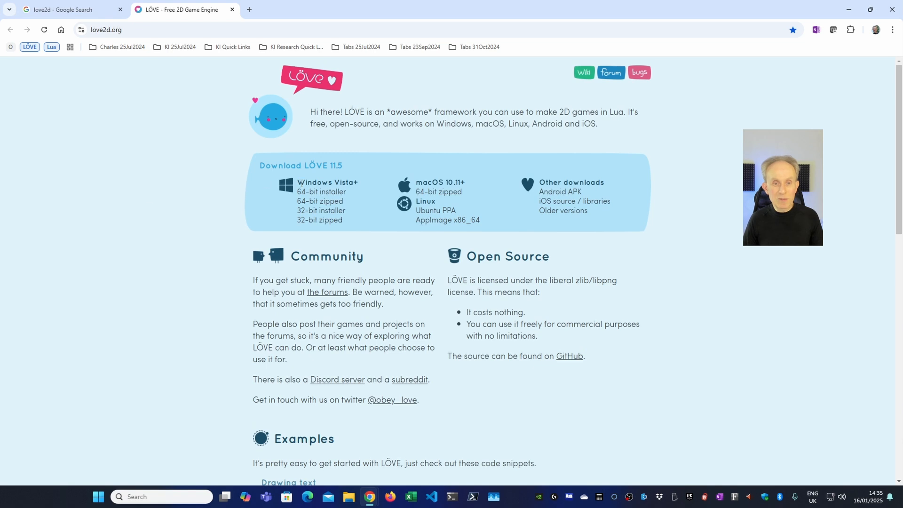
pyautogui.click(321, 192)
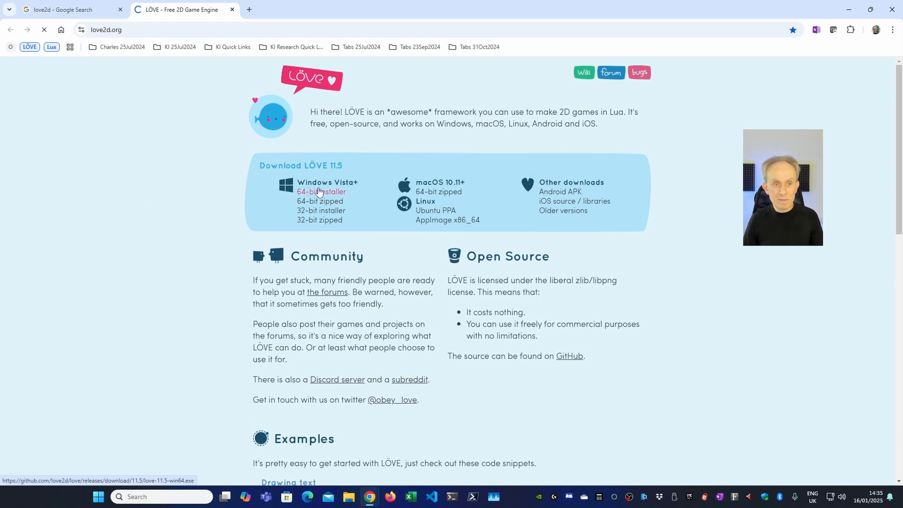
pyautogui.click(321, 191)
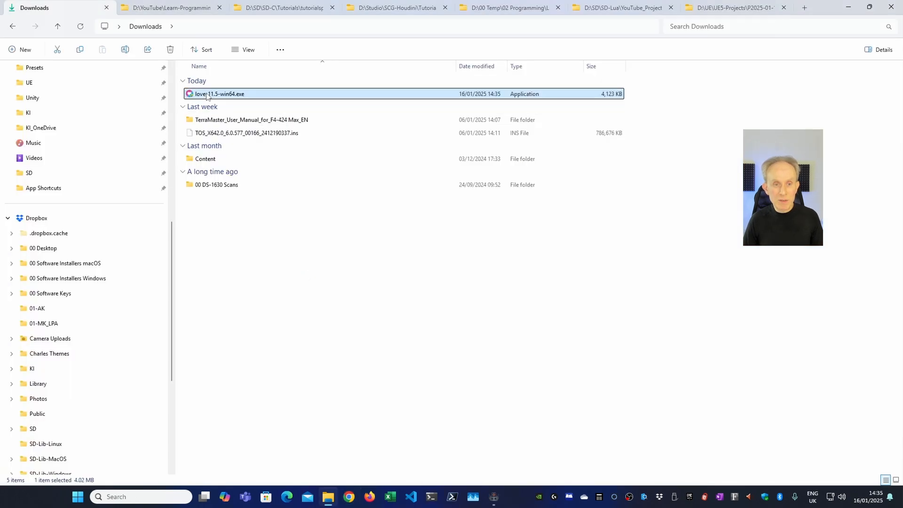
# - Run love-11.5-win64.exe, accept the licence and defaults, and complete the LÖVE 11.5 installation
pyautogui.doubleClick(219, 93)
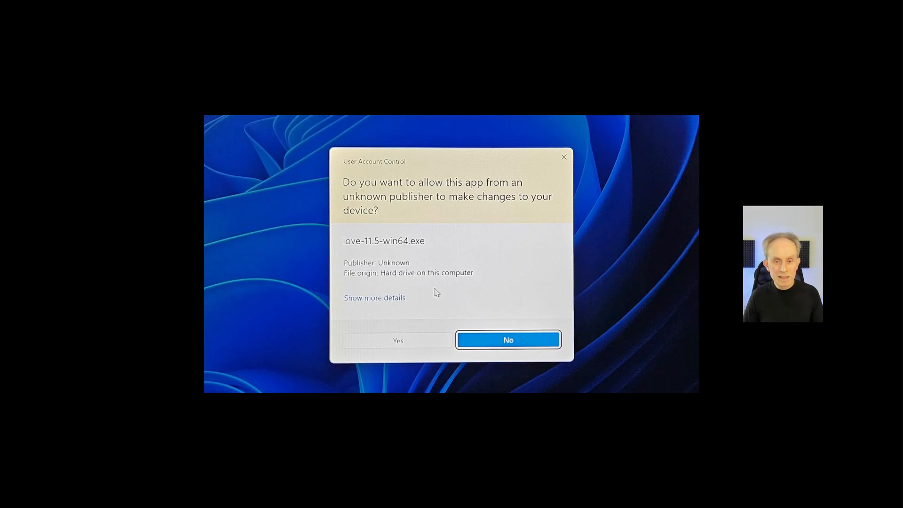
pyautogui.click(397, 340)
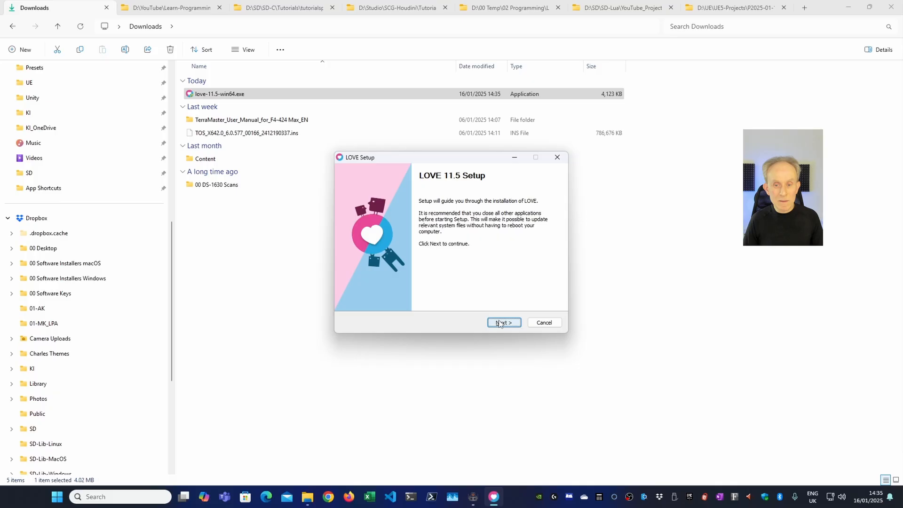
pyautogui.click(502, 322)
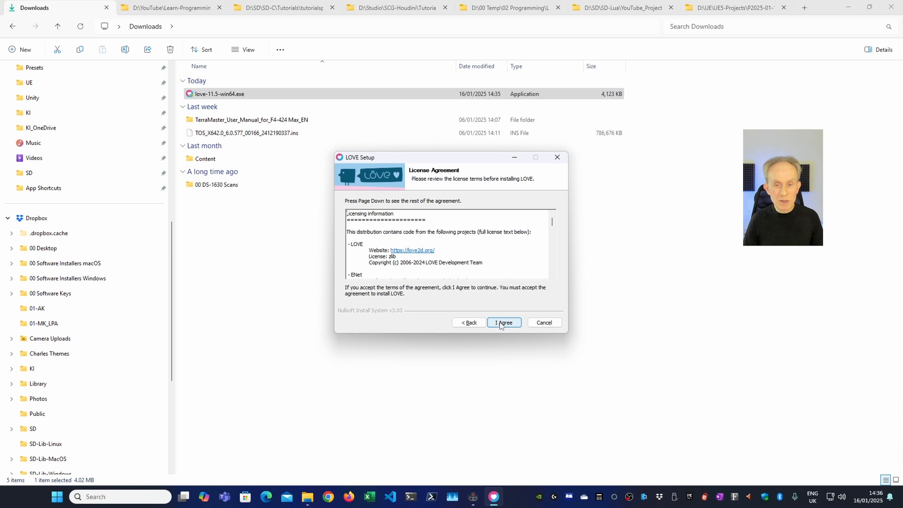
pyautogui.click(502, 323)
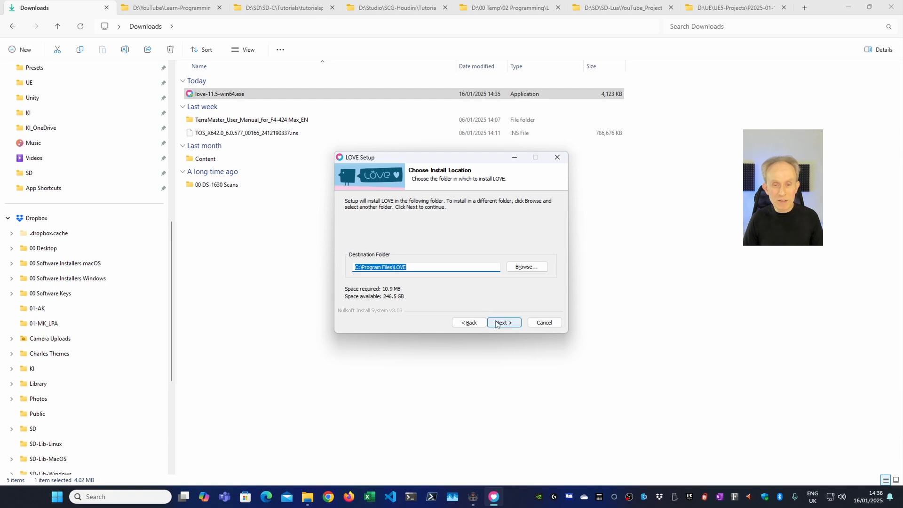
pyautogui.click(502, 322)
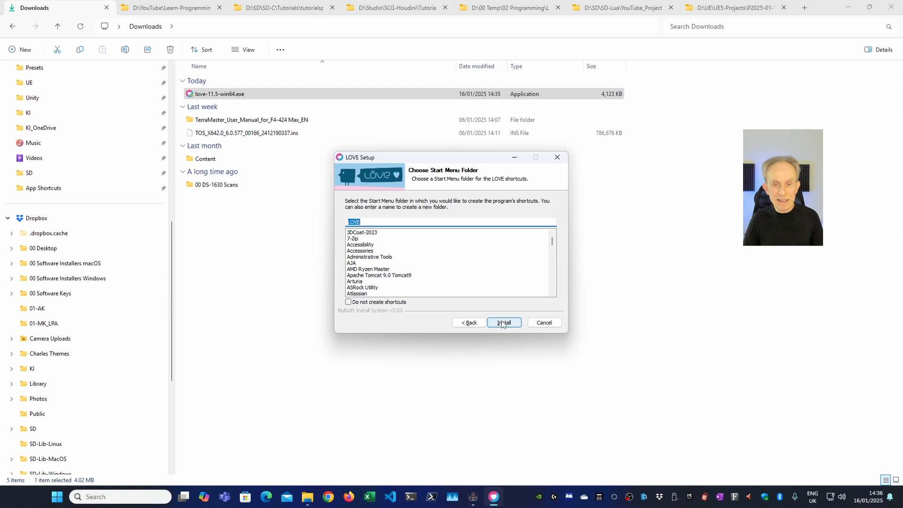
pyautogui.click(503, 321)
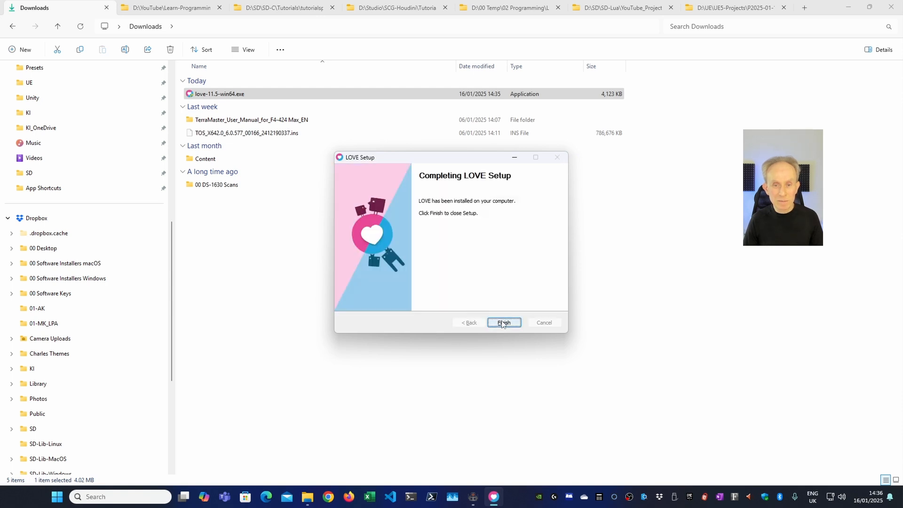
pyautogui.click(503, 323)
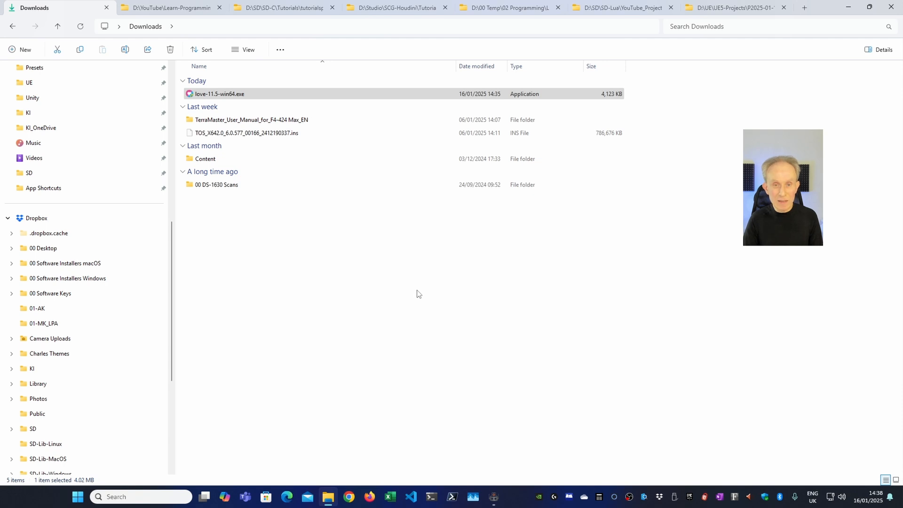
# - Open Environment Variables from System Properties and start editing the system Path variable
pyautogui.write('system env')
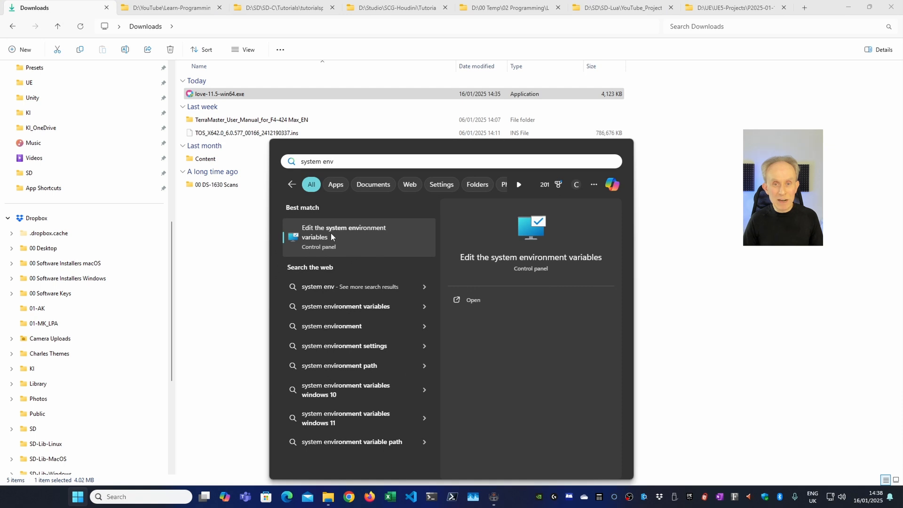
pyautogui.click(343, 236)
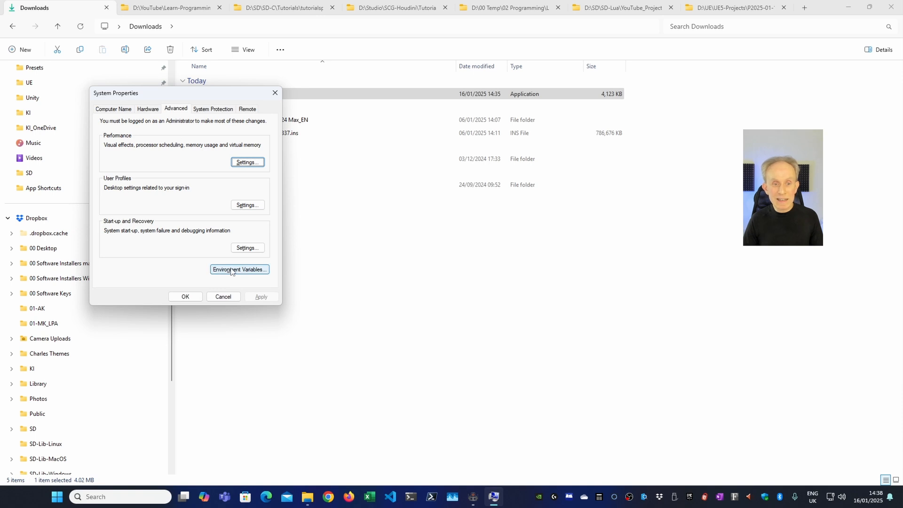
pyautogui.click(238, 269)
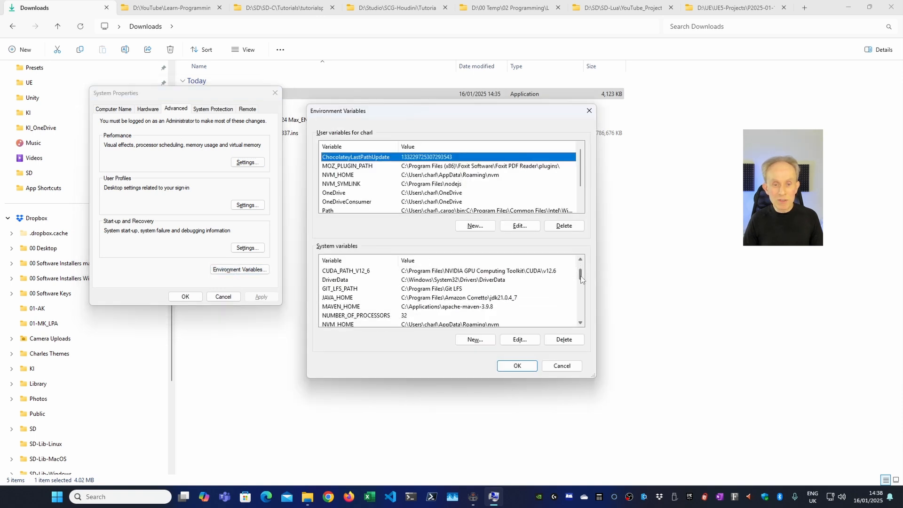
pyautogui.scroll(-3)
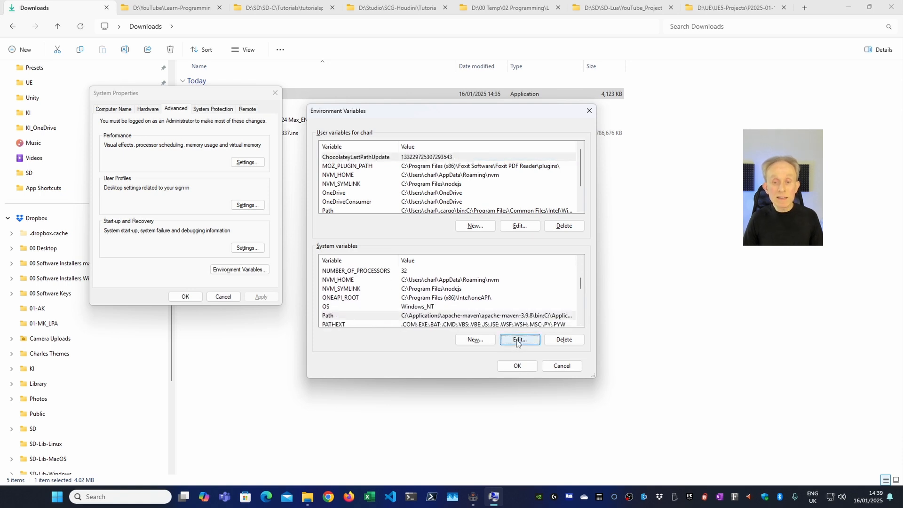
pyautogui.click(518, 340)
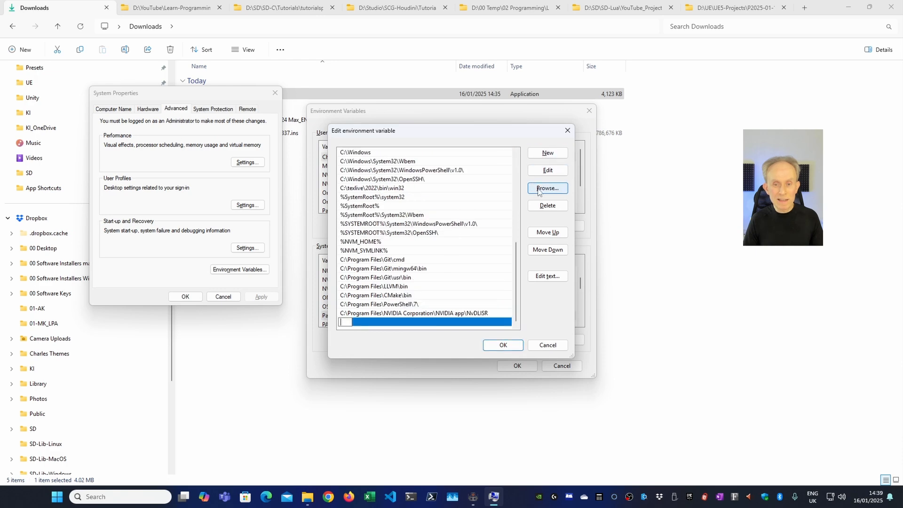
# - Browse to C:\Program Files\LOVE, add it to the Path and confirm all the dialogs
pyautogui.click(545, 188)
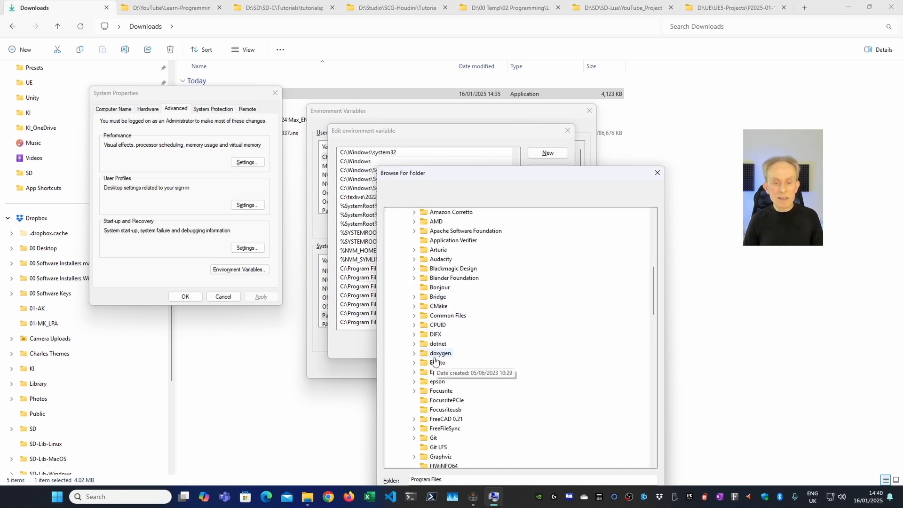
pyautogui.scroll(-3)
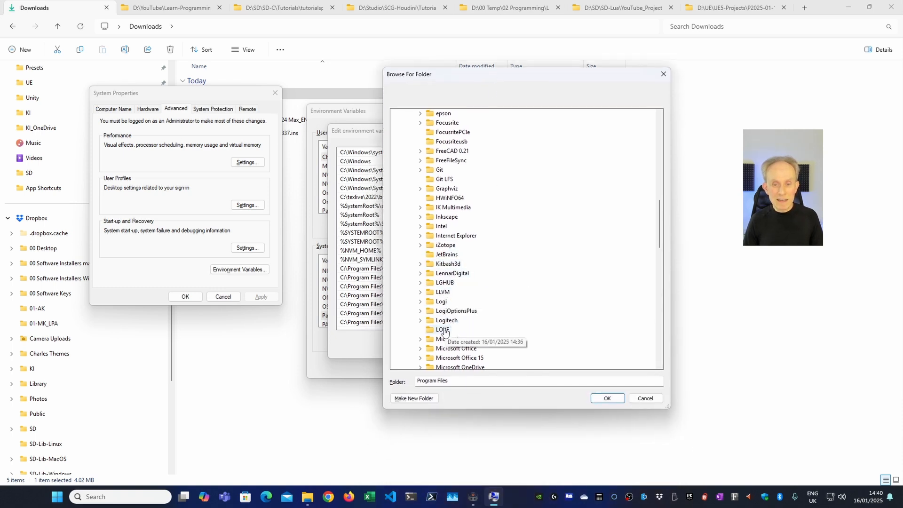
pyautogui.click(442, 329)
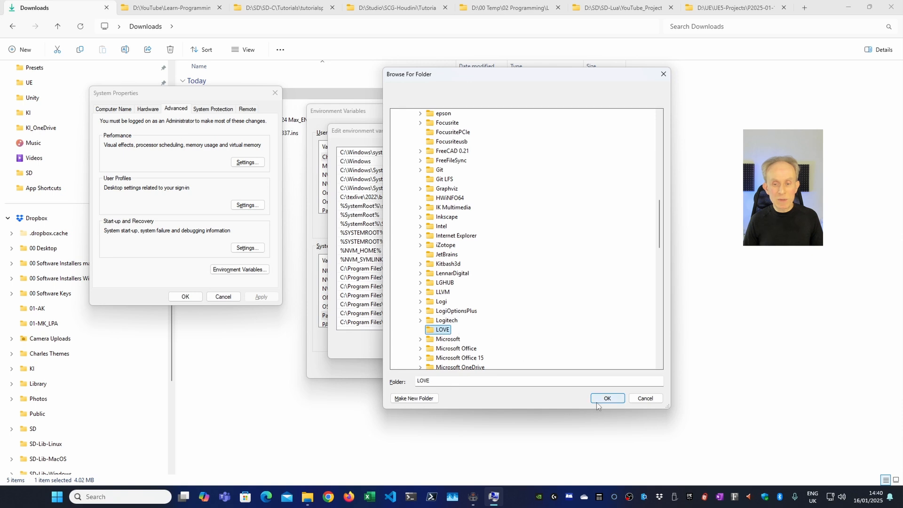
pyautogui.click(607, 398)
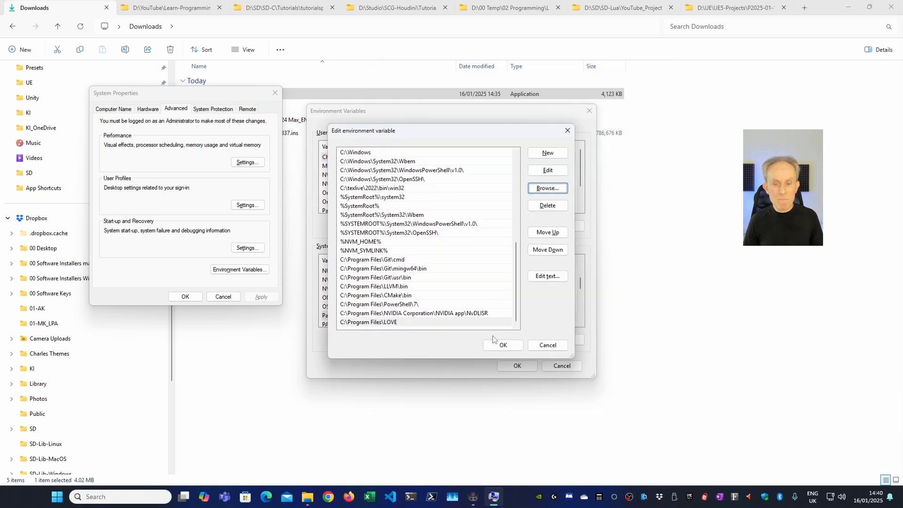
pyautogui.click(501, 344)
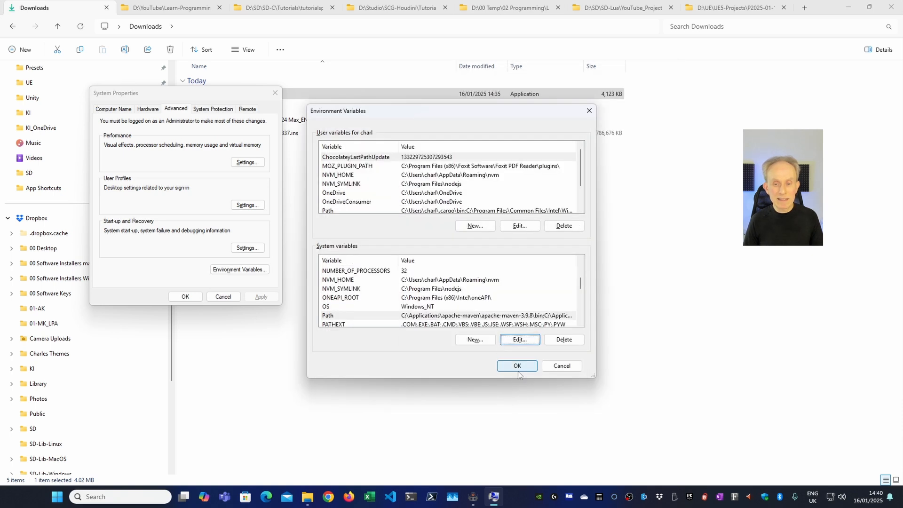
pyautogui.click(516, 366)
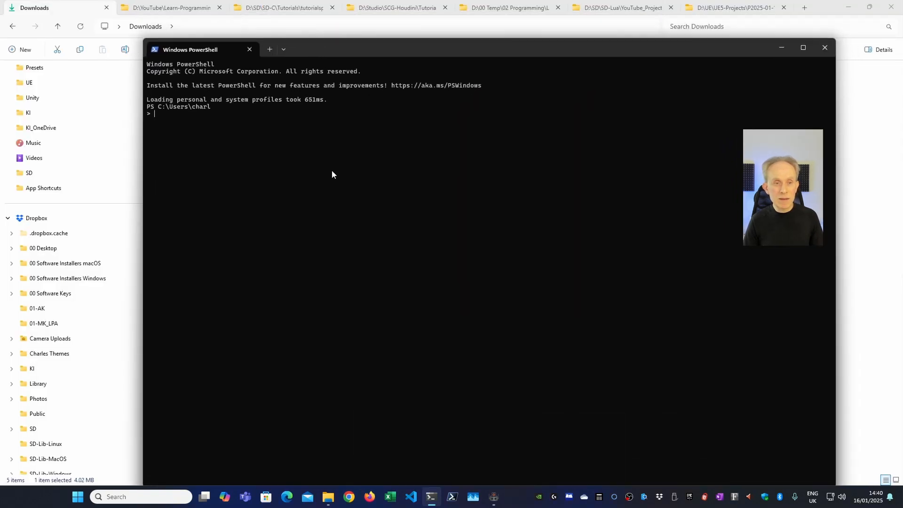
# - Run love in PowerShell to check version 11.5 and show the default no-game window, then close it
pyautogui.write('love --version')
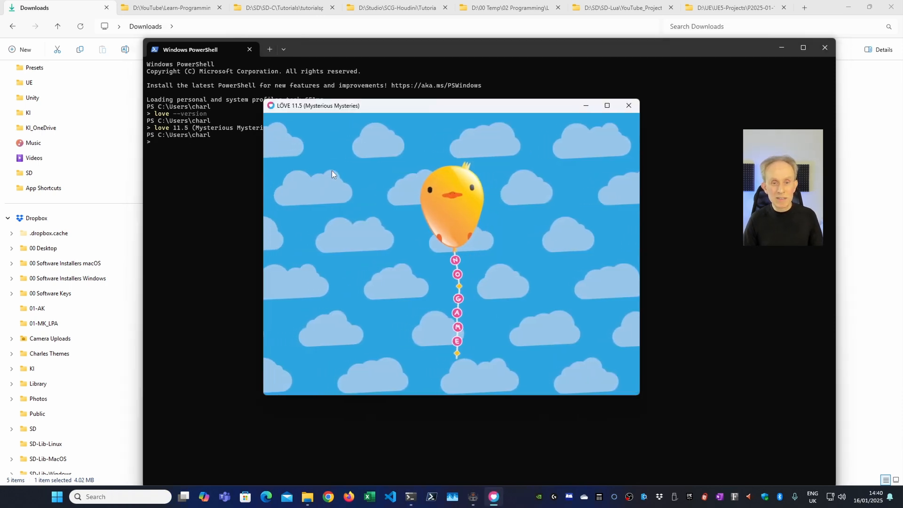
pyautogui.click(628, 105)
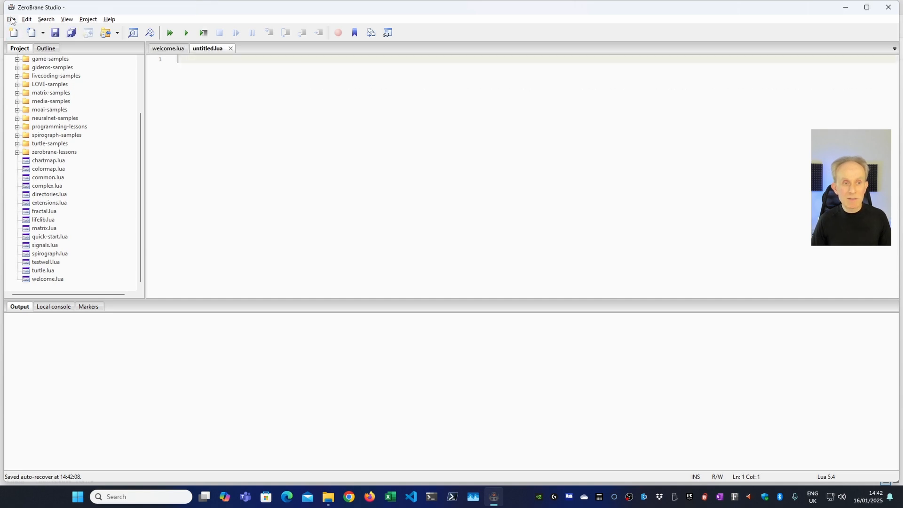
# - Start Save As and browse to D:\YouTube\Learn-Programming-and-Game-Development-with-Lua
pyautogui.click(11, 19)
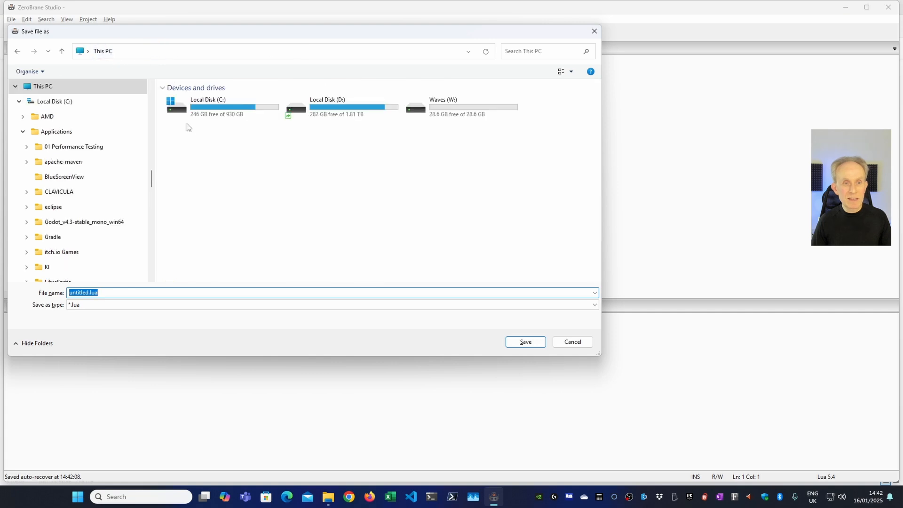
pyautogui.doubleClick(328, 106)
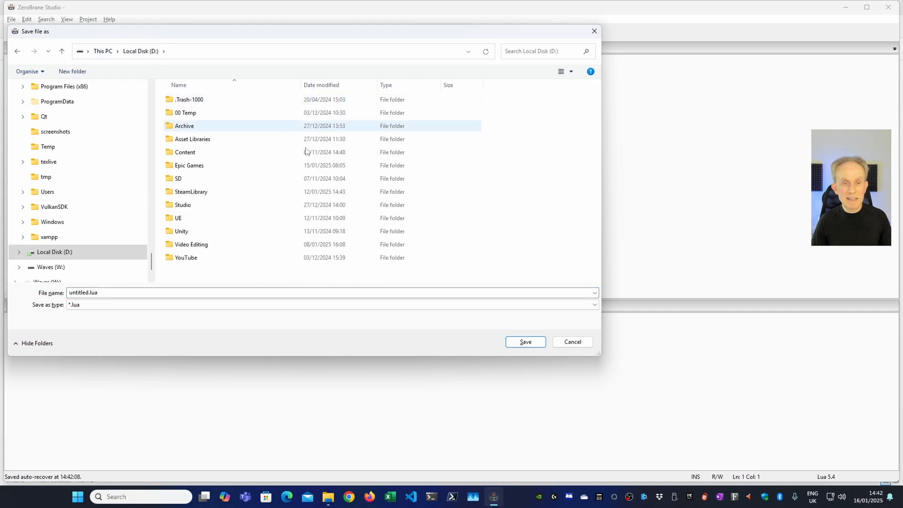
pyautogui.doubleClick(186, 258)
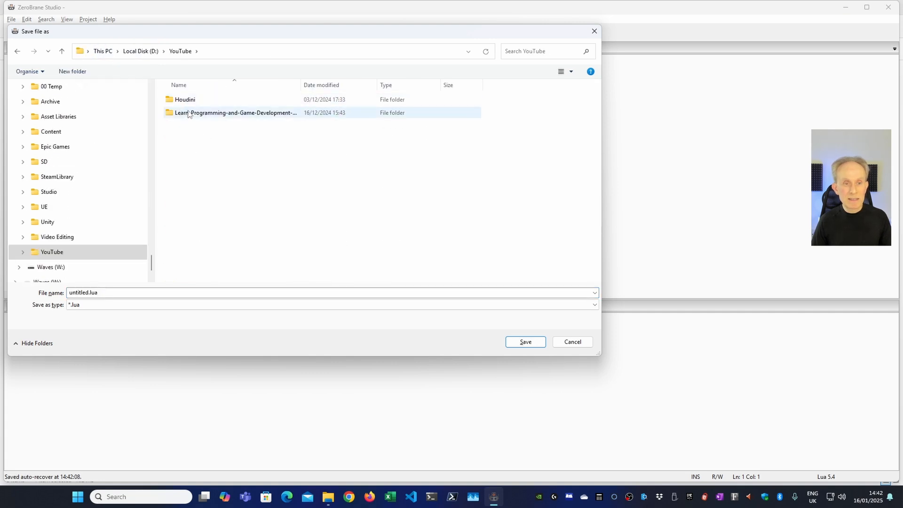
pyautogui.doubleClick(234, 112)
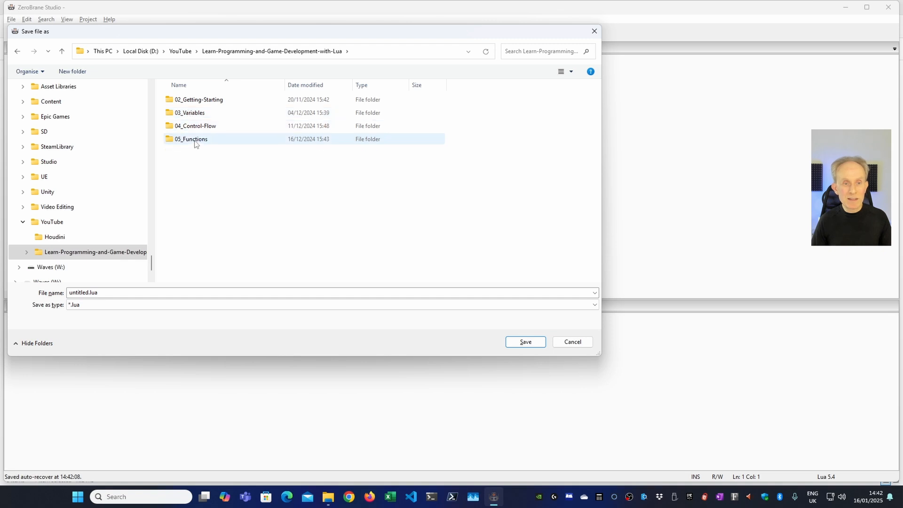
# - Create a love2d_install folder there and save the script inside it as main.lua
pyautogui.rightClick(230, 192)
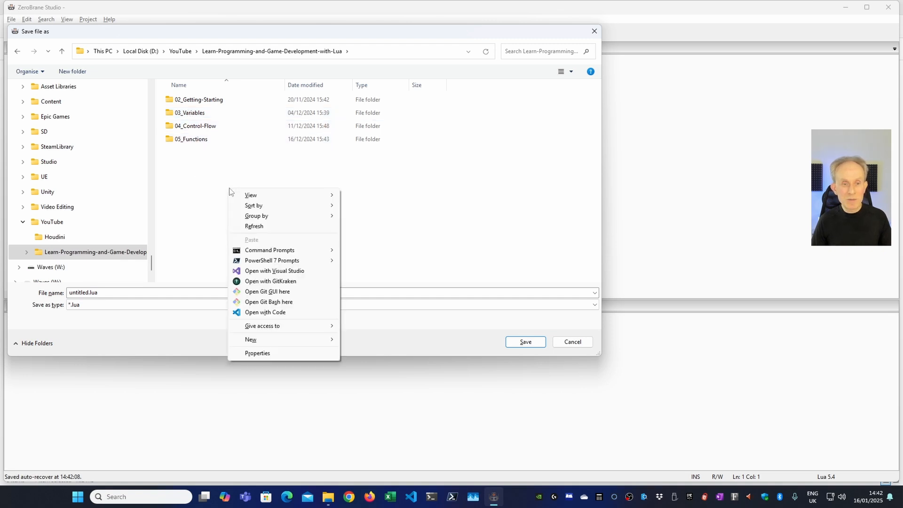
pyautogui.click(250, 339)
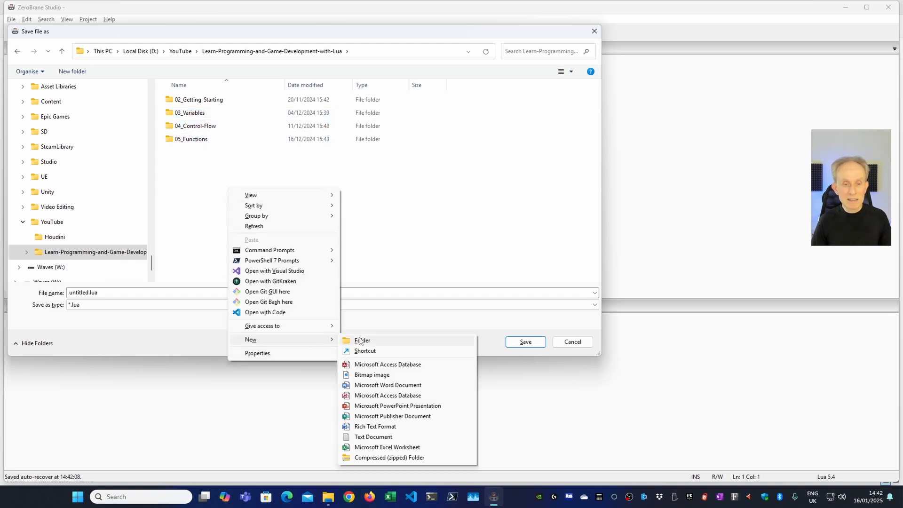
pyautogui.click(361, 341)
pyautogui.write('love2d_install')
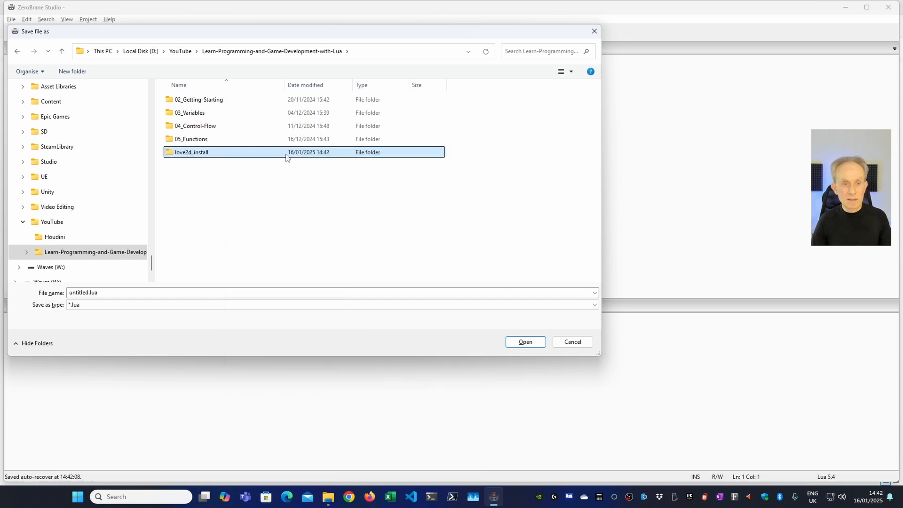
pyautogui.doubleClick(191, 153)
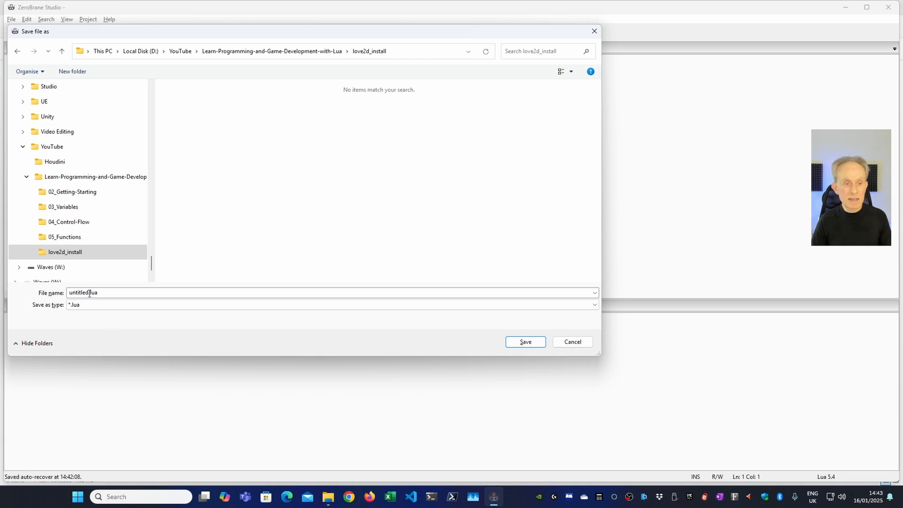
pyautogui.write('main.lua')
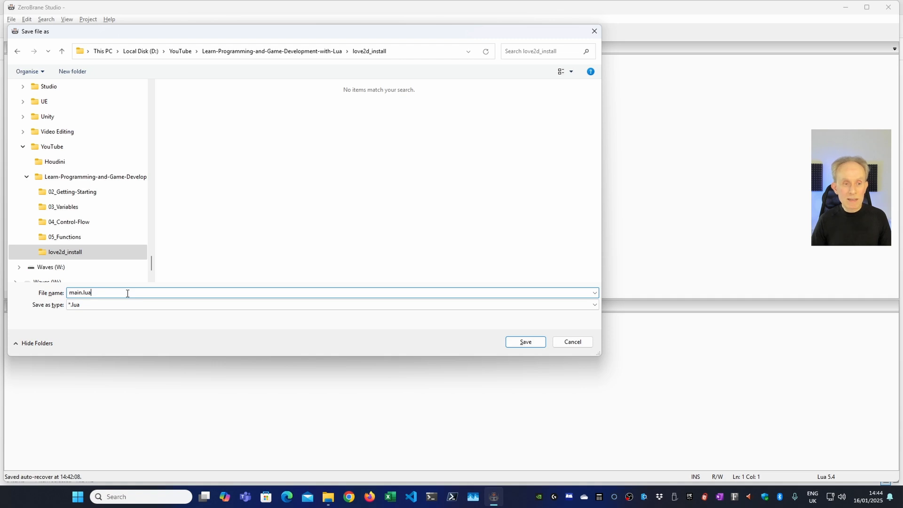
pyautogui.click(65, 252)
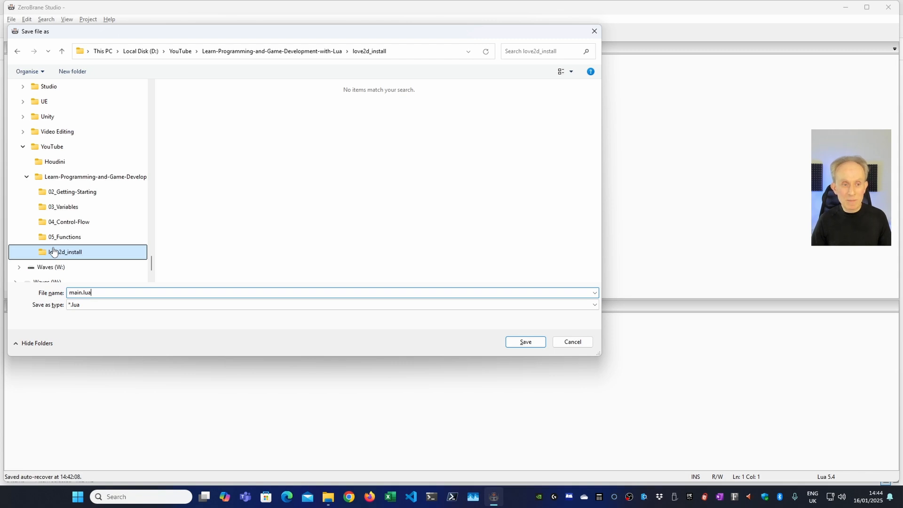
pyautogui.click(523, 341)
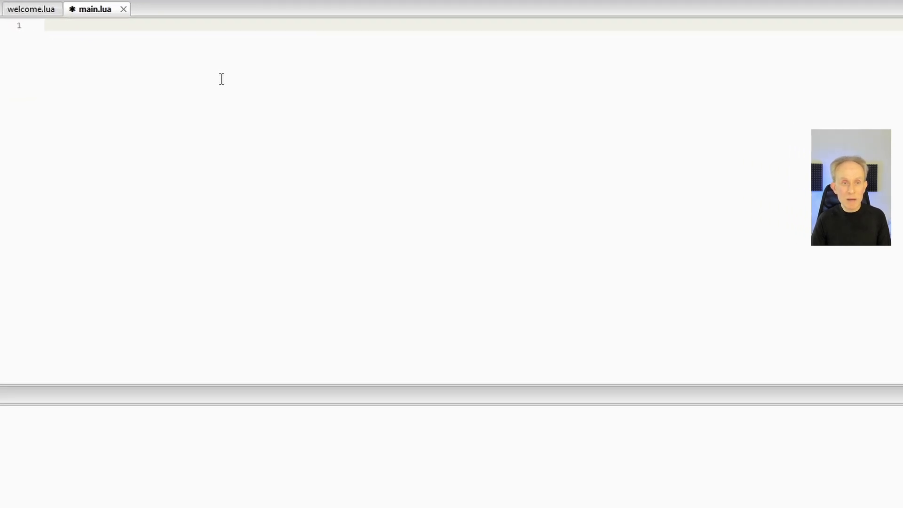
# - Write function love.draw() and begin a love.graphics.print call inside it
pyautogui.write('function love')
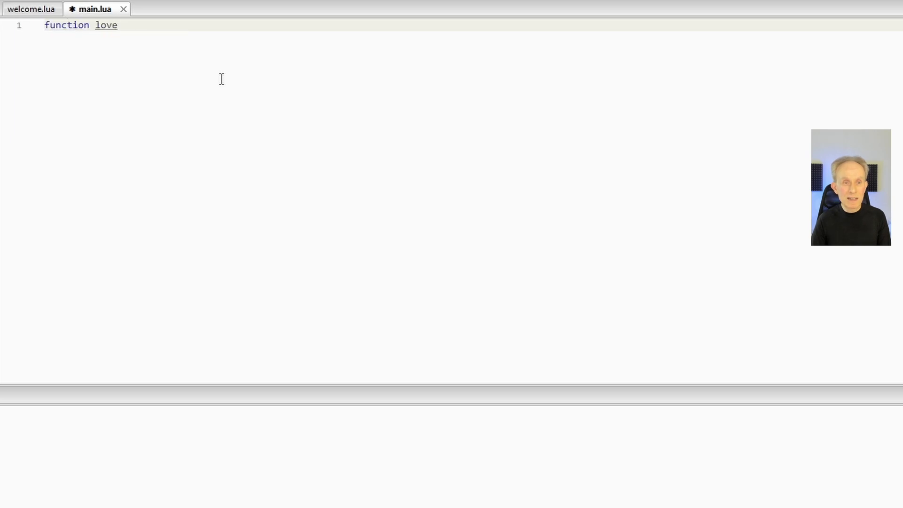
pyautogui.write('.')
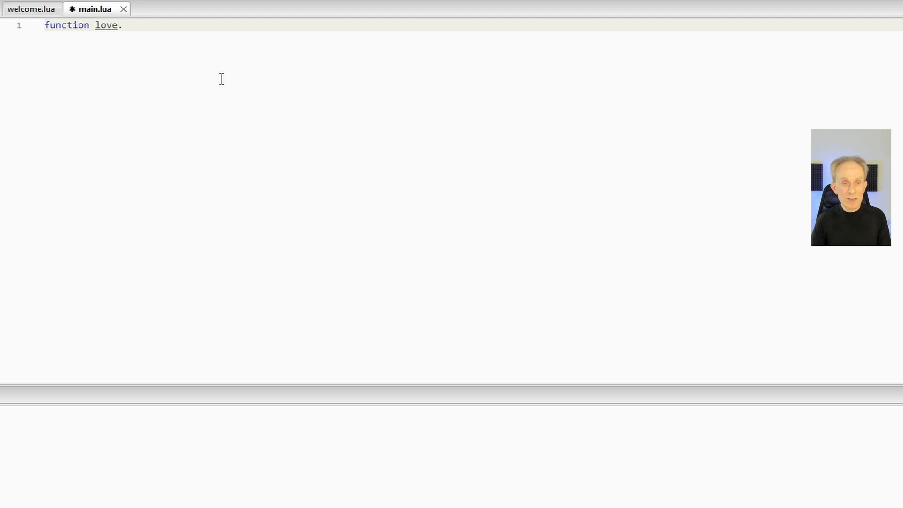
pyautogui.write('draw')
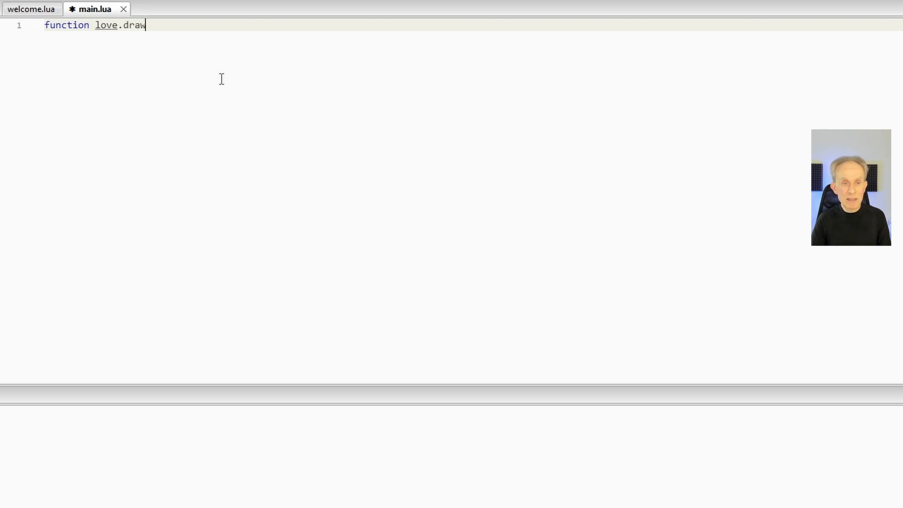
pyautogui.write('()')
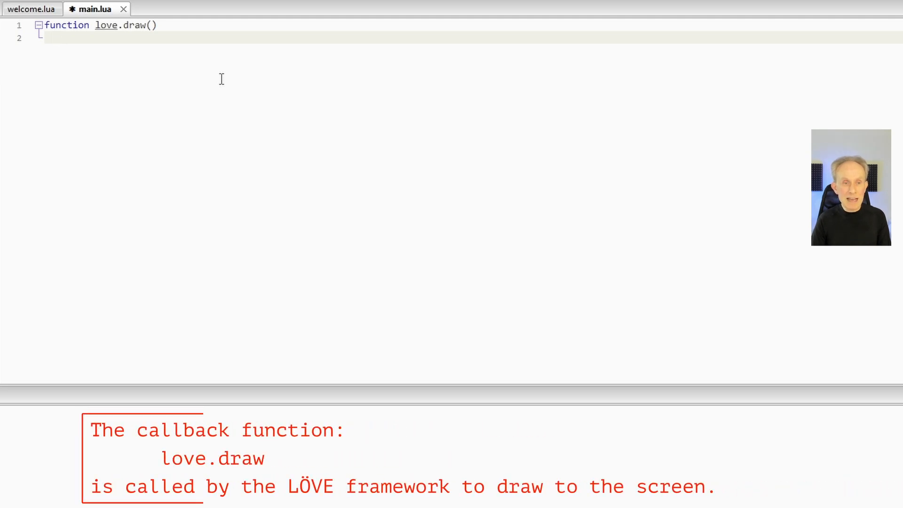
pyautogui.write('love.g')
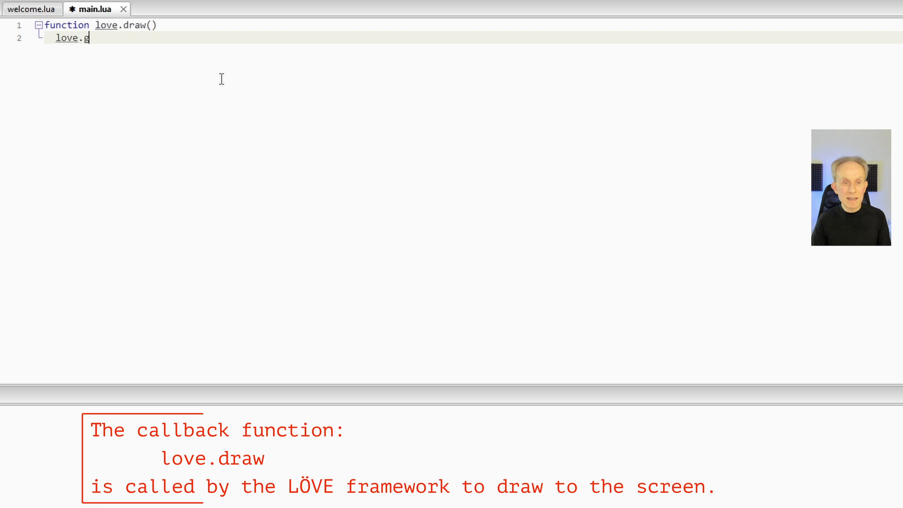
pyautogui.write('raphics')
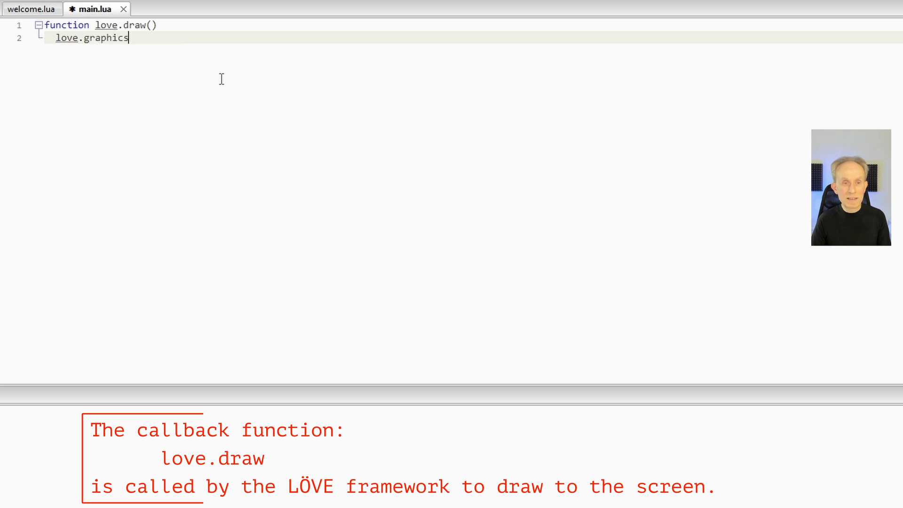
pyautogui.write('.print(')
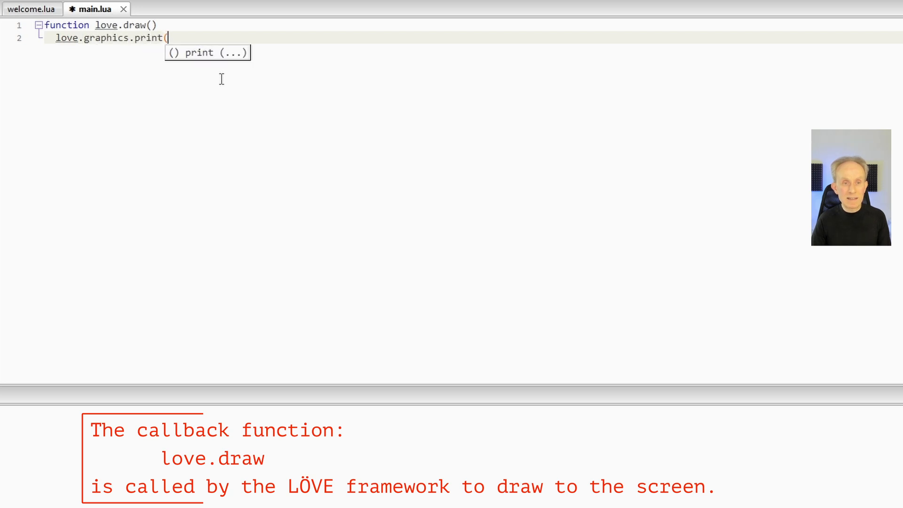
# - Complete the call as print("Hello World!", 300, 400) and close the function with end
pyautogui.write('"H')
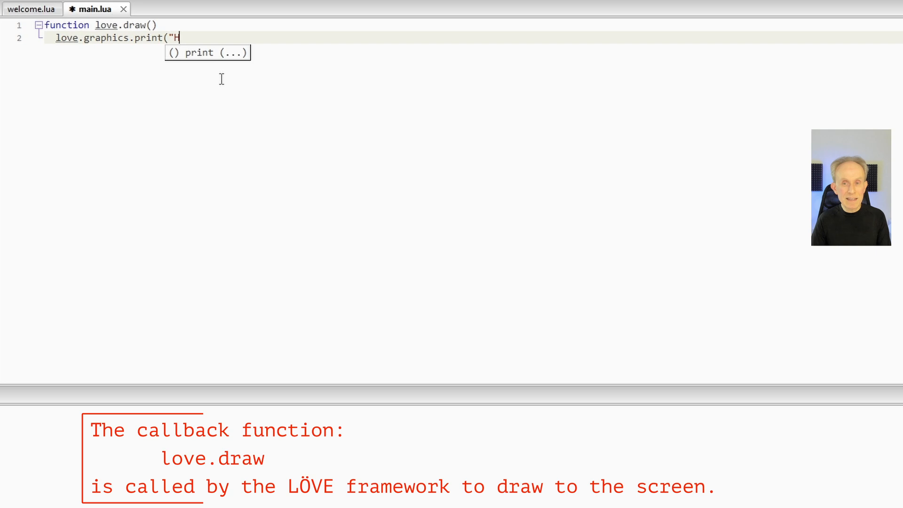
pyautogui.write('ello')
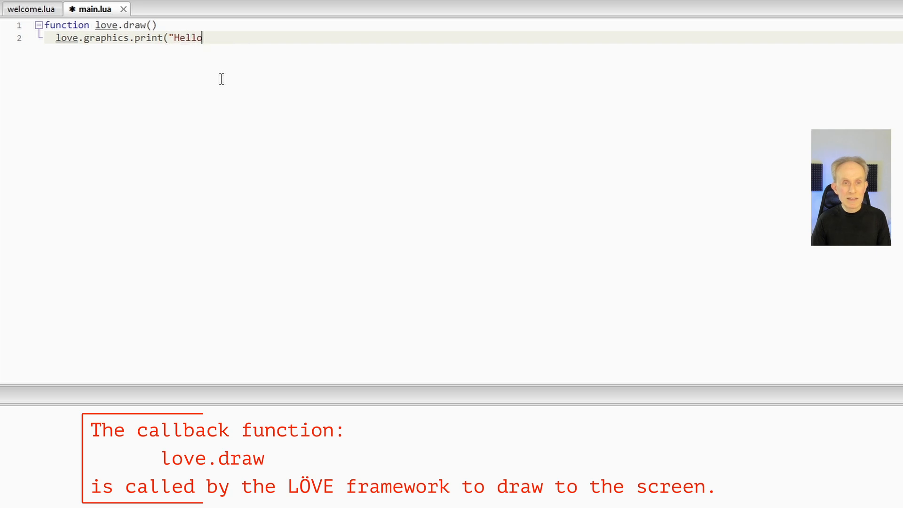
pyautogui.write('World')
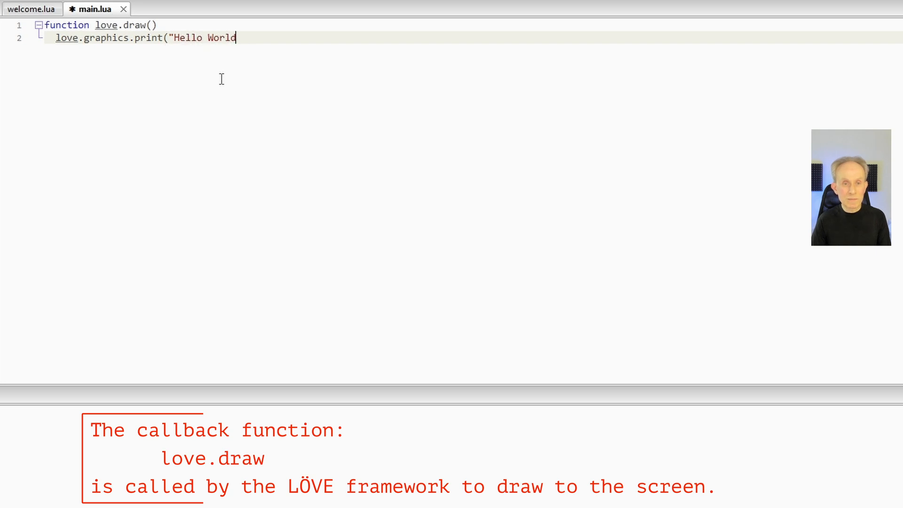
pyautogui.write('!",')
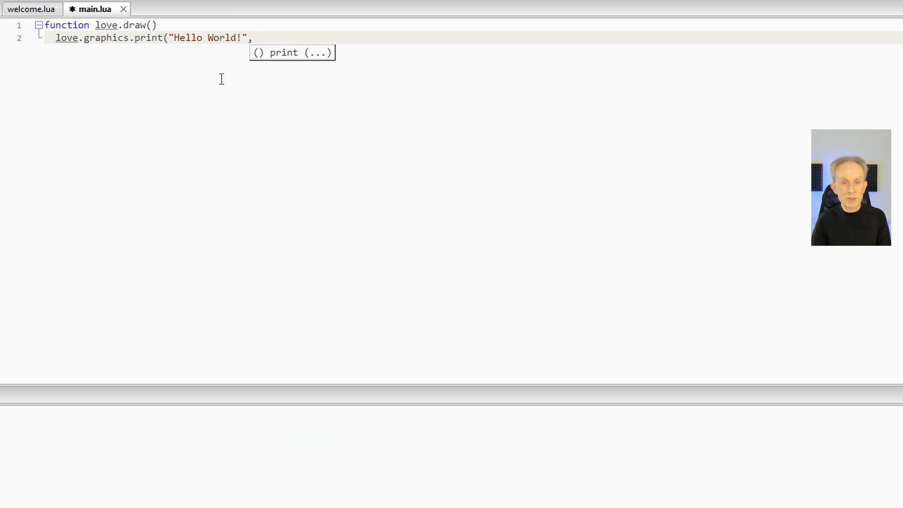
pyautogui.write('300, 400')
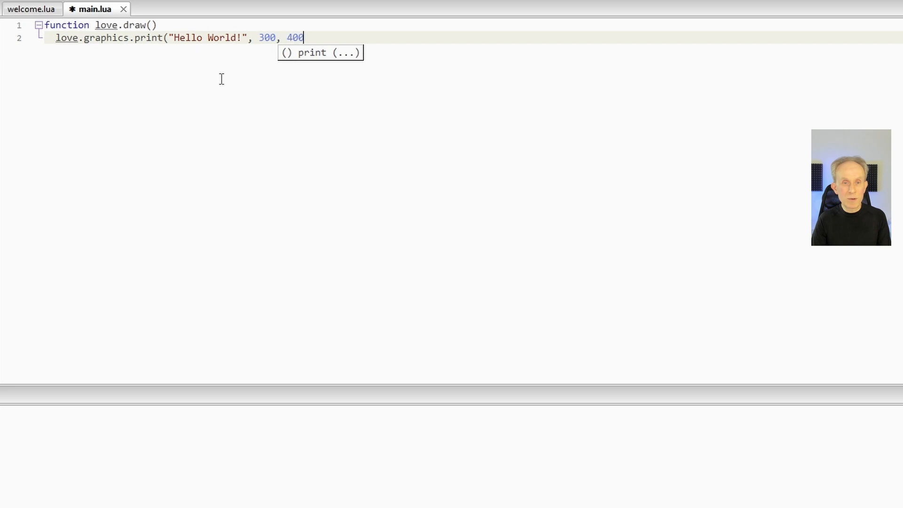
pyautogui.press('Enter')
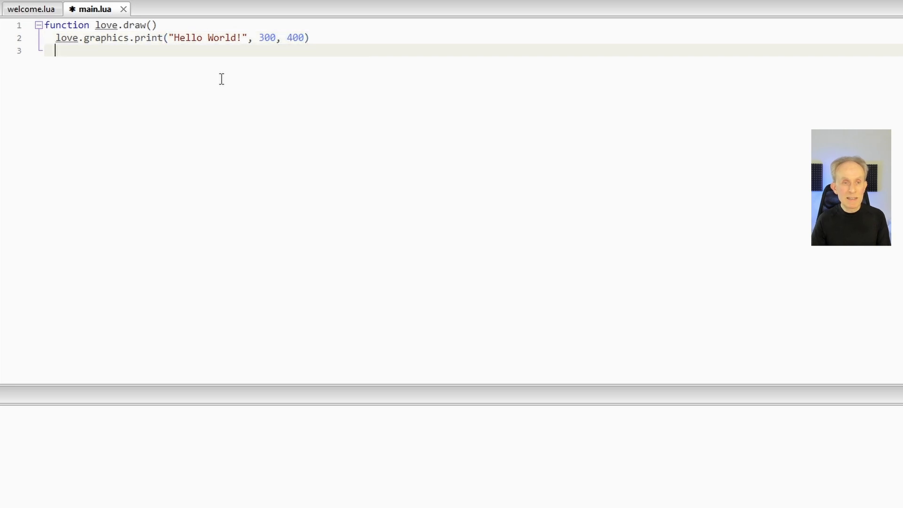
pyautogui.write('end')
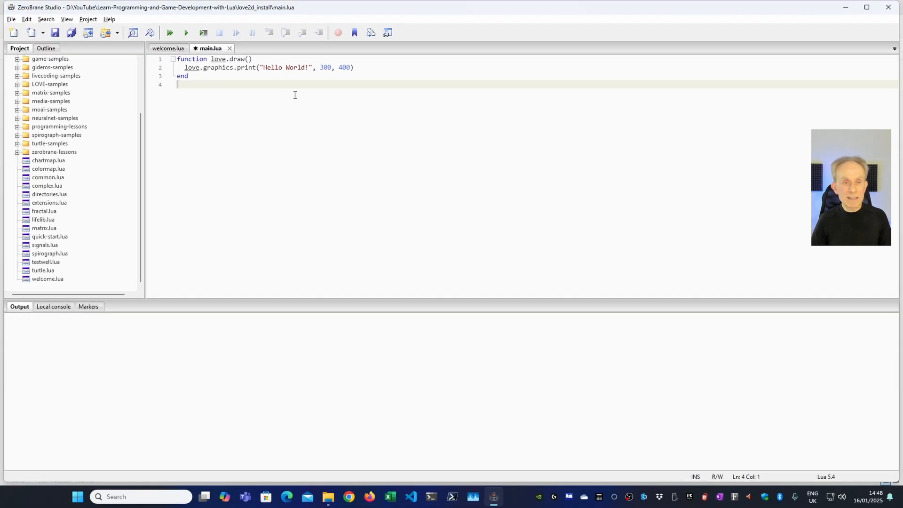
pyautogui.moveTo(184, 97)
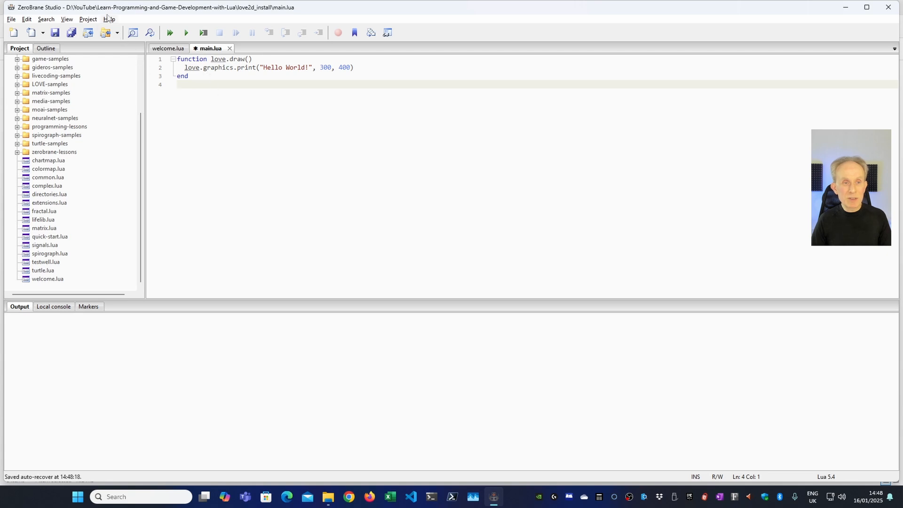
# - Set the project's Lua interpreter to LÖVE via the Project menu
pyautogui.click(87, 19)
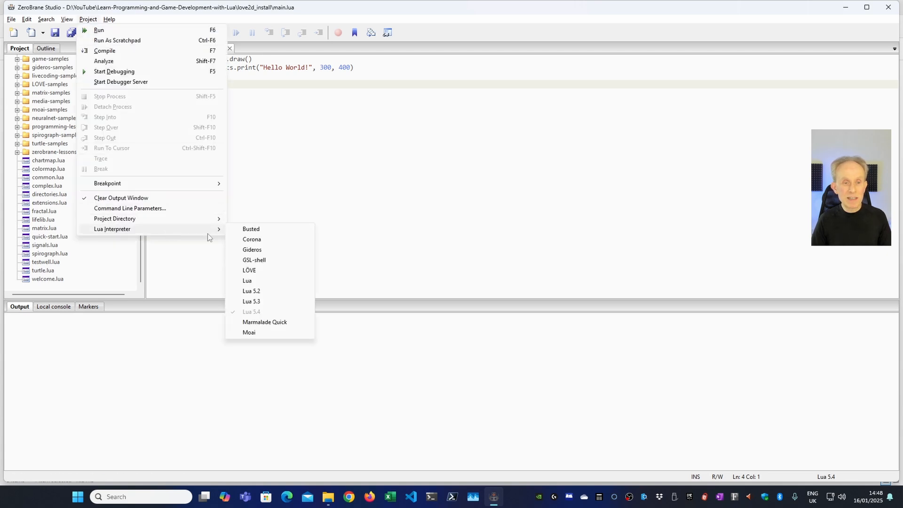
pyautogui.moveTo(249, 270)
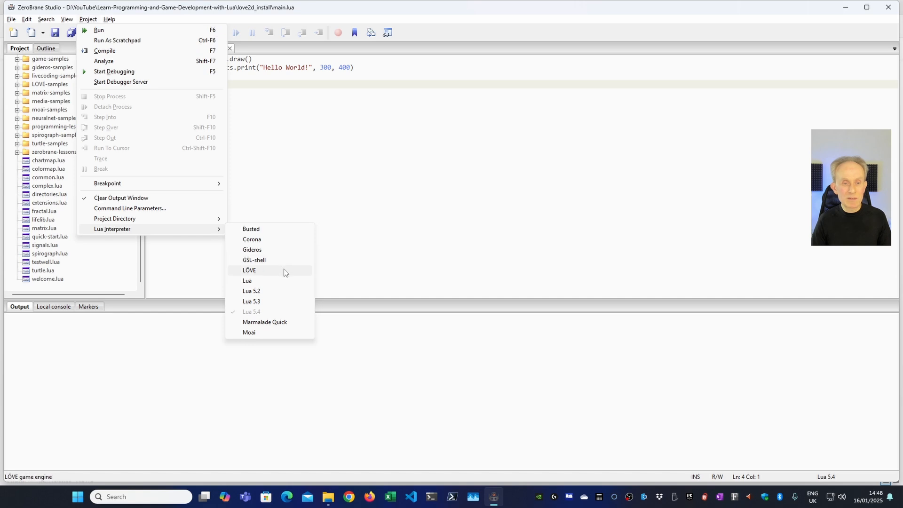
pyautogui.click(249, 270)
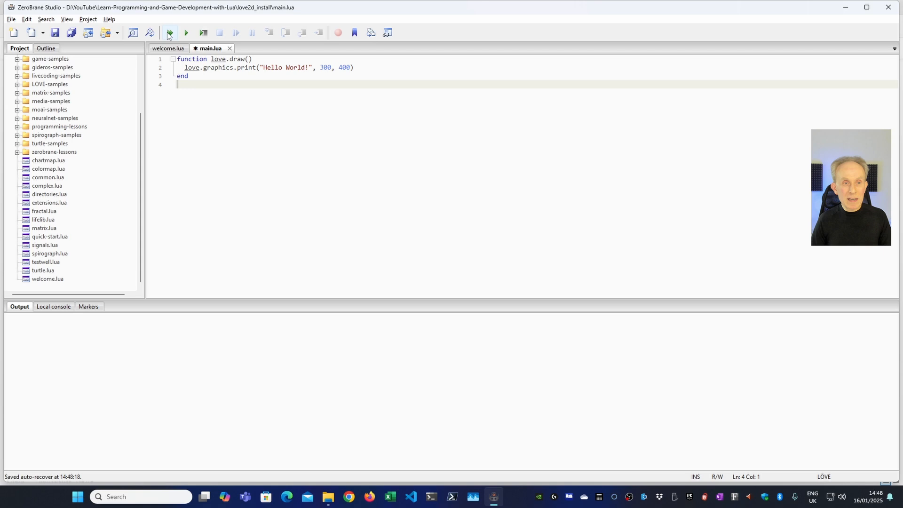
# - Run main.lua, accept switching the project folder, view the Hello World! window and close it
pyautogui.click(167, 32)
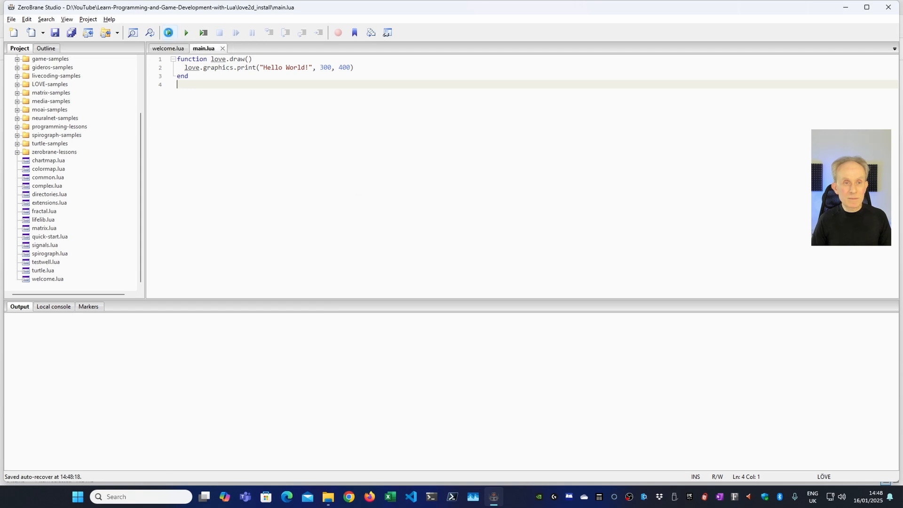
pyautogui.click(168, 32)
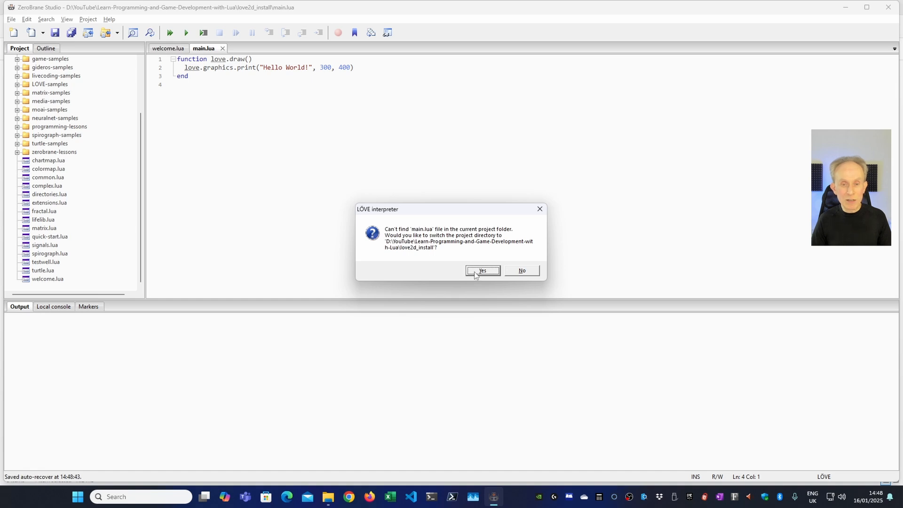
pyautogui.click(481, 271)
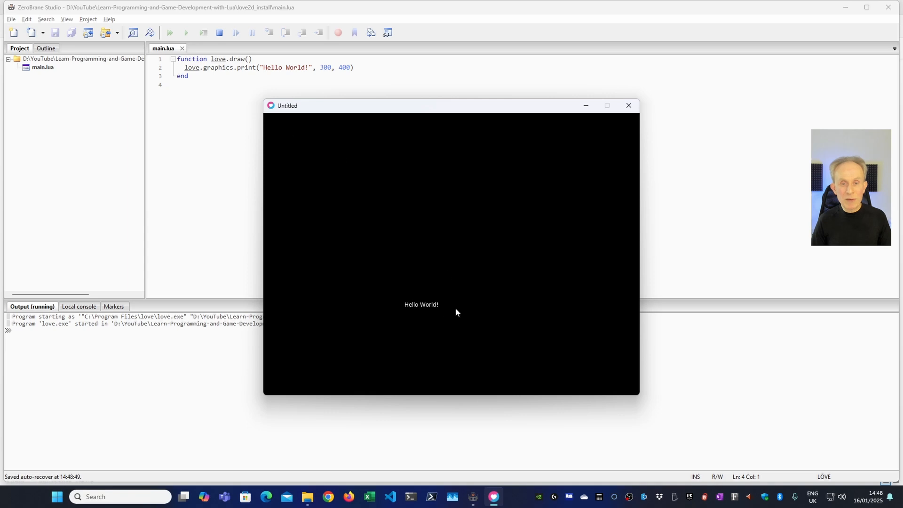
pyautogui.moveTo(426, 309)
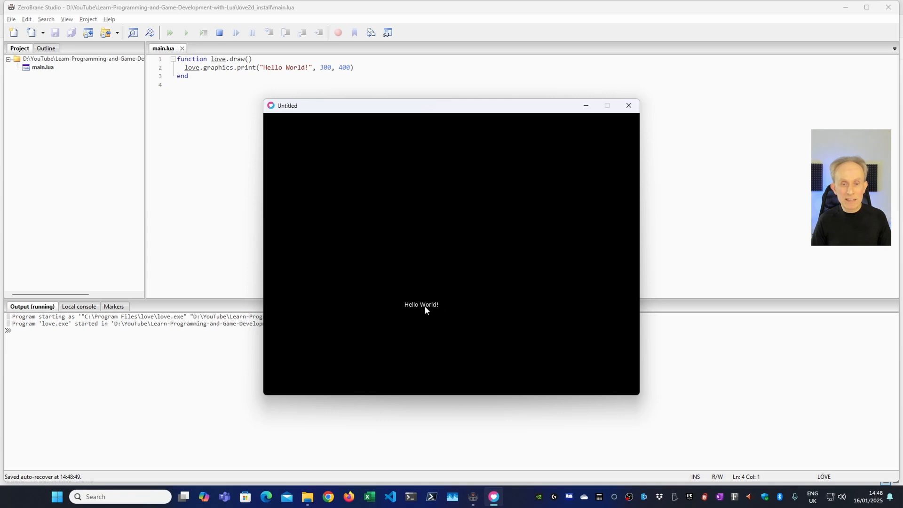
pyautogui.moveTo(628, 109)
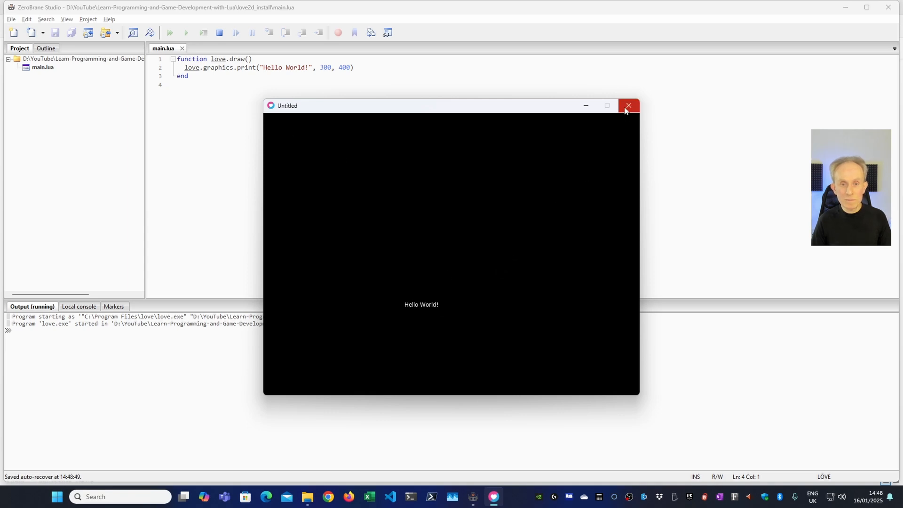
pyautogui.click(628, 105)
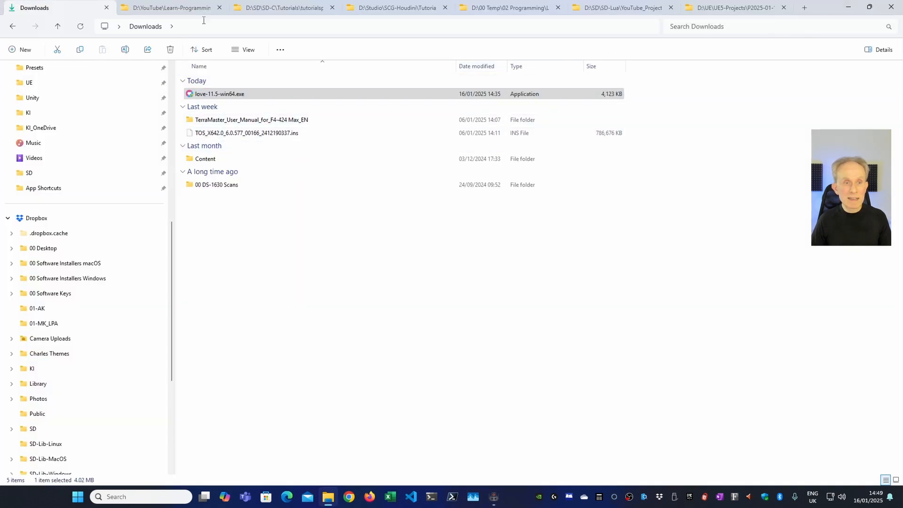
# - Switch to the course folder tab and open a terminal in the love2d_install folder
pyautogui.click(169, 7)
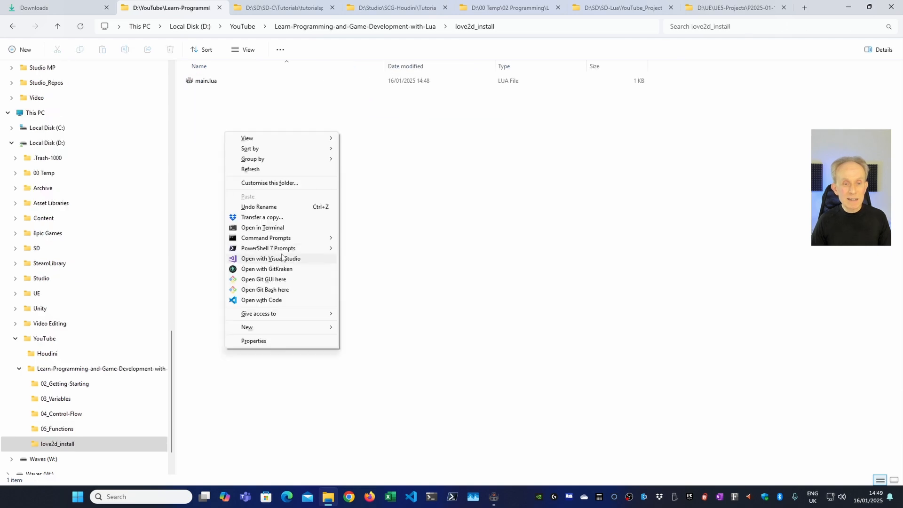
pyautogui.moveTo(278, 230)
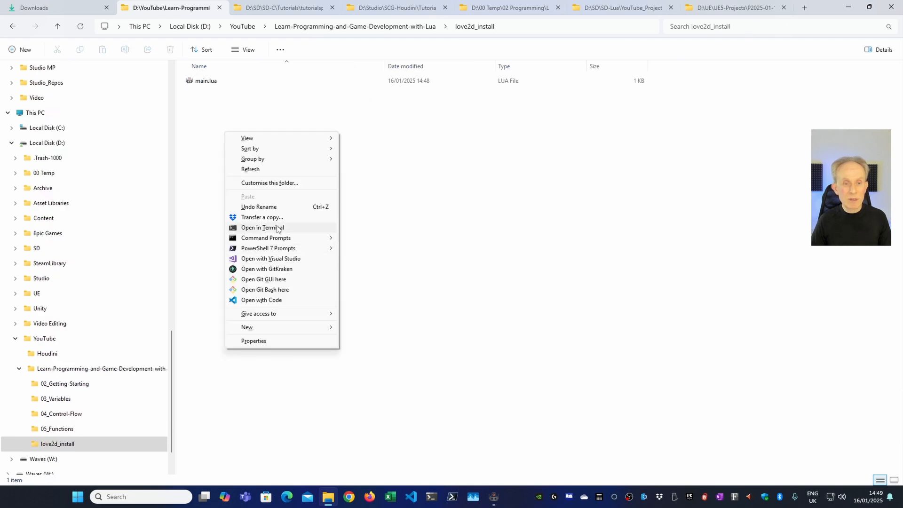
pyautogui.click(262, 227)
pyautogui.write('Get-ChildItem')
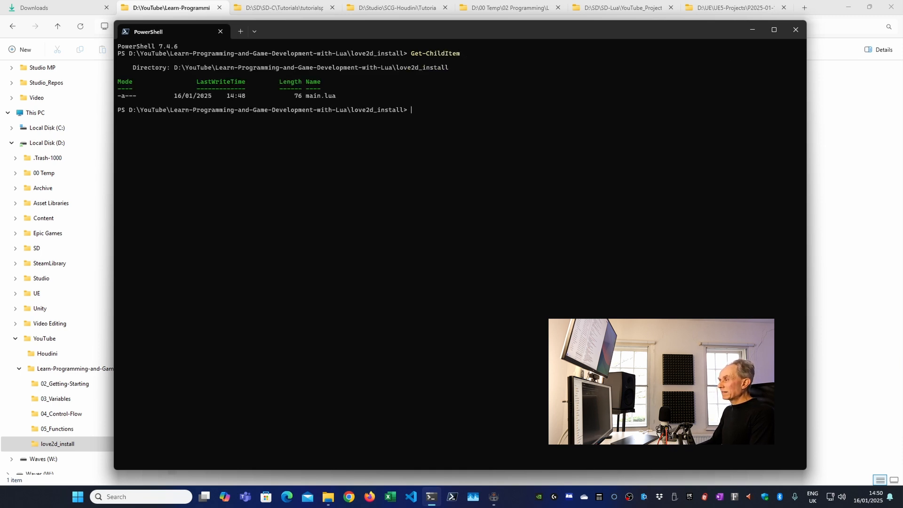
# - Run love --version and then love main.lua from PowerShell in the love2d_install folder
pyautogui.write('love --version')
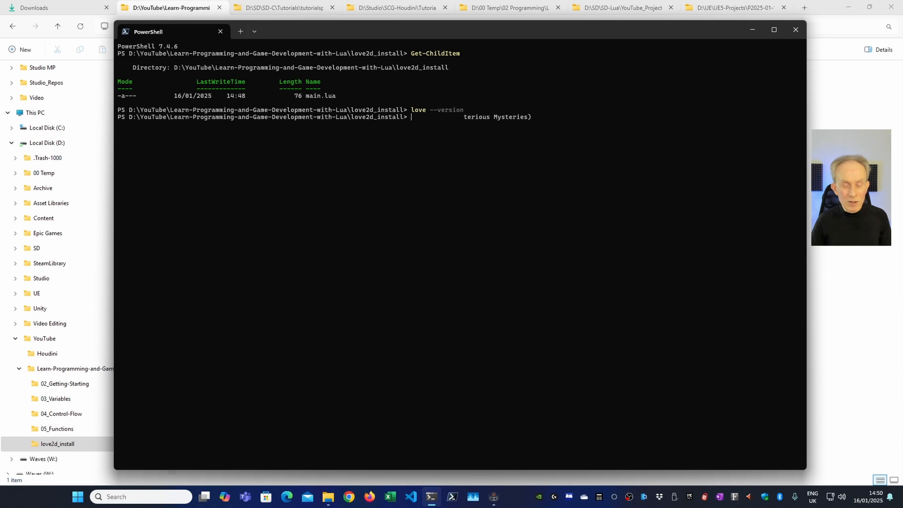
pyautogui.write('love main.lua')
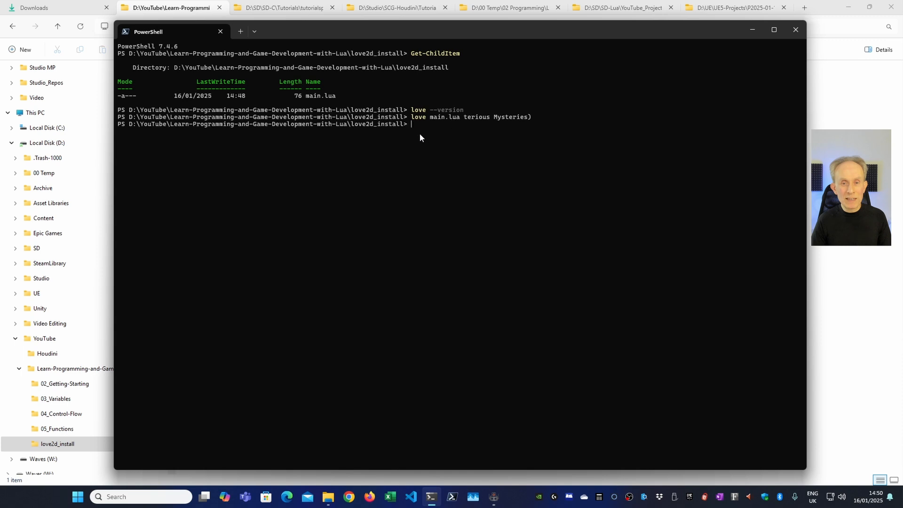
pyautogui.moveTo(424, 151)
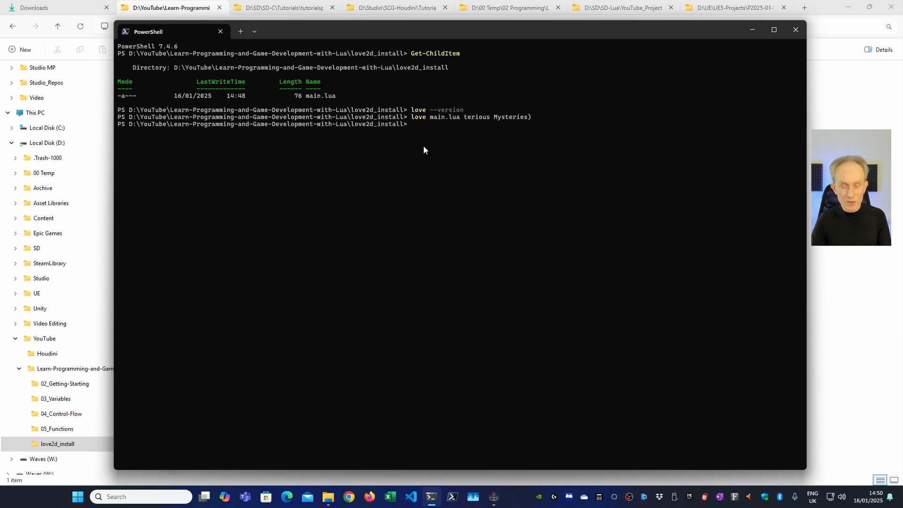
# - Move up to the parent course folder with Set-Location and list its lesson subfolders with Get-ChildItem
pyautogui.write('Set-Location ..\\..\\')
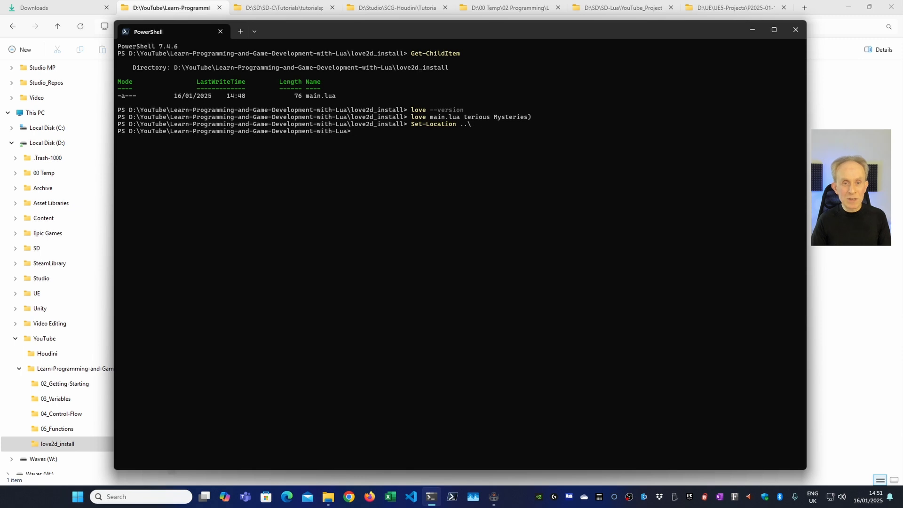
pyautogui.write('Get-ChildItem')
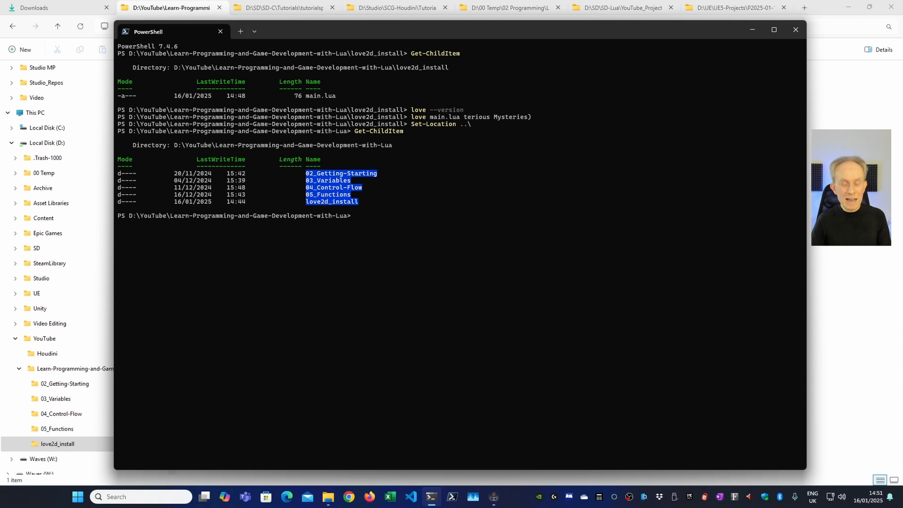
# - Launch the project with love .\love2d_install\ from the course folder, retrying after a mistyped love main.lua
pyautogui.write('love main.lua')
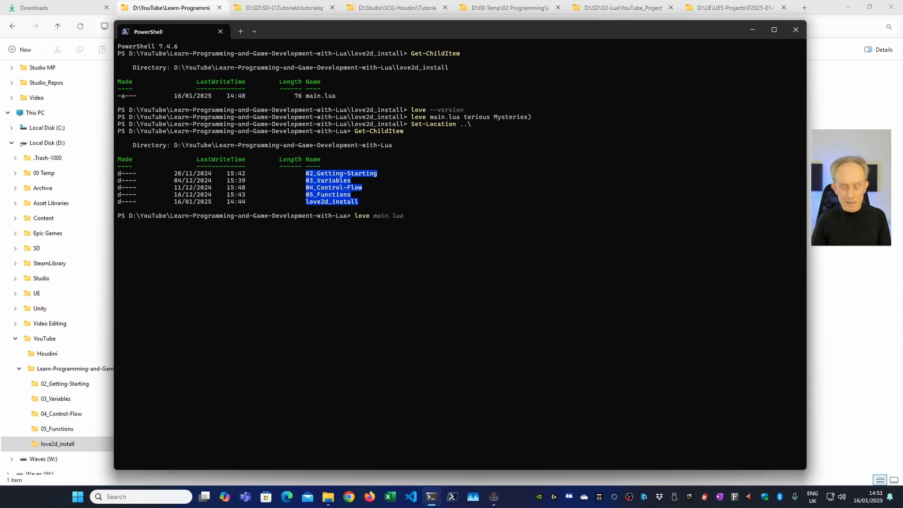
pyautogui.write('l')
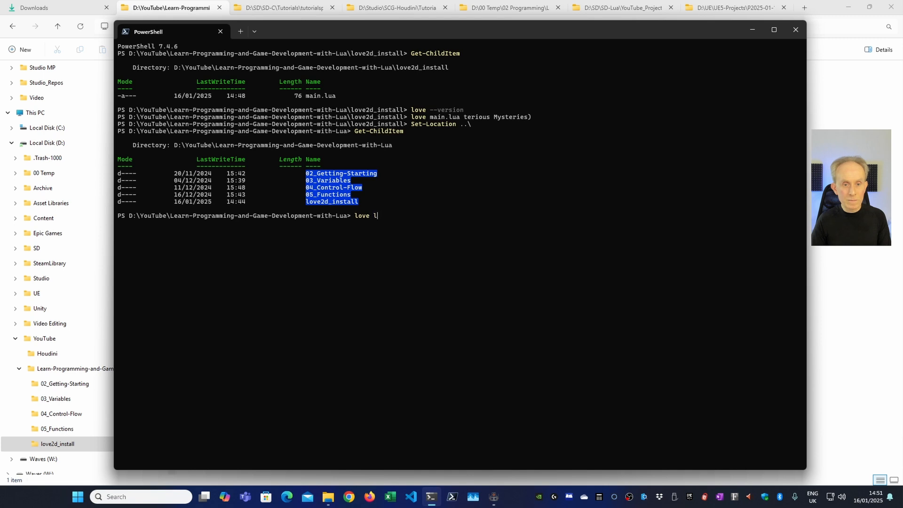
pyautogui.write('.\\love2d_install\\')
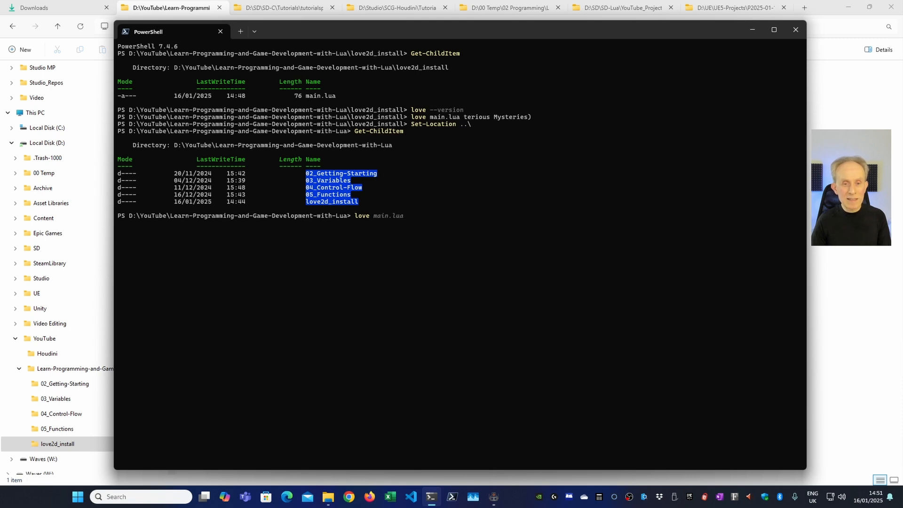
pyautogui.write('lo')
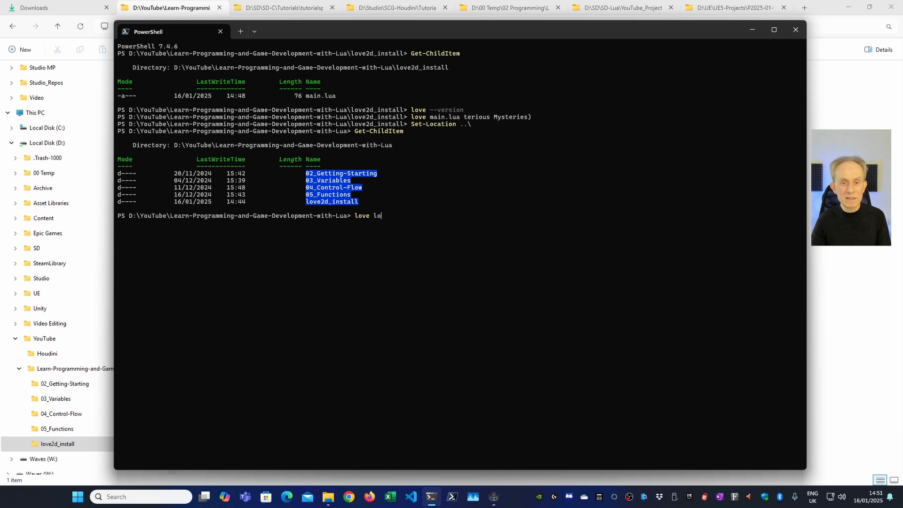
pyautogui.write('.\\love2d_install\\')
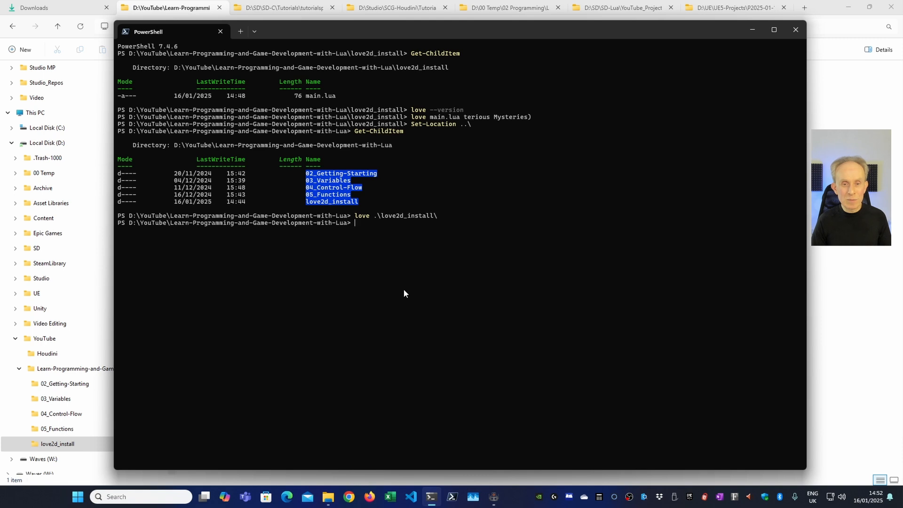
pyautogui.moveTo(407, 291)
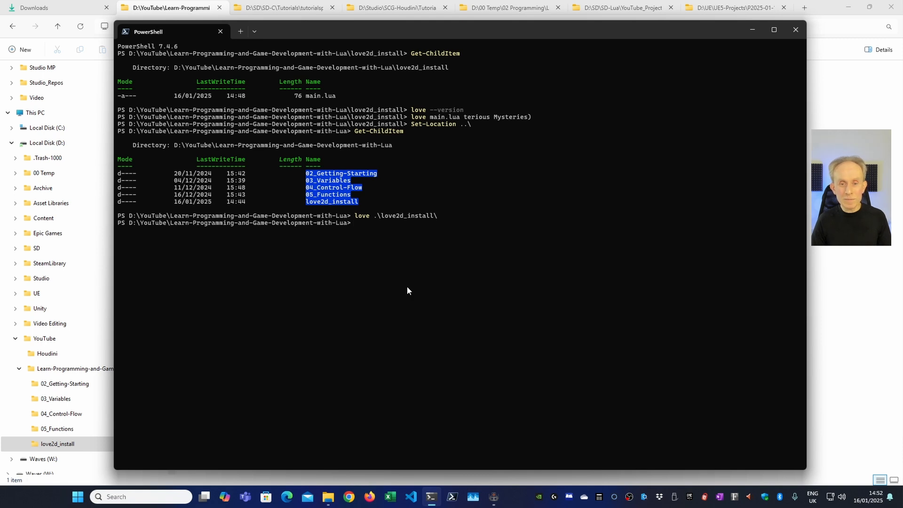